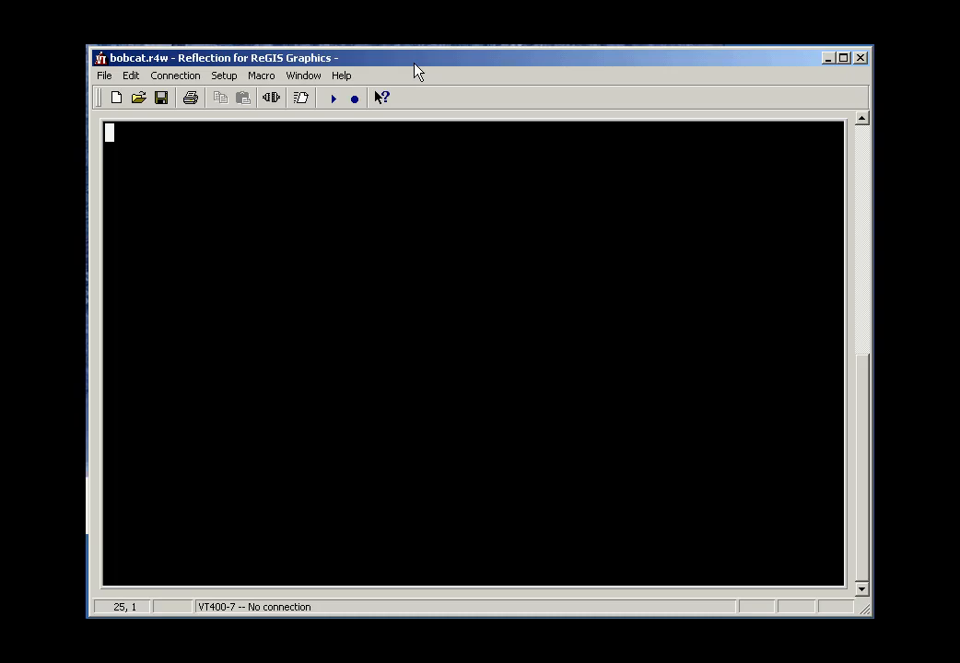
mouse_move(486, 79)
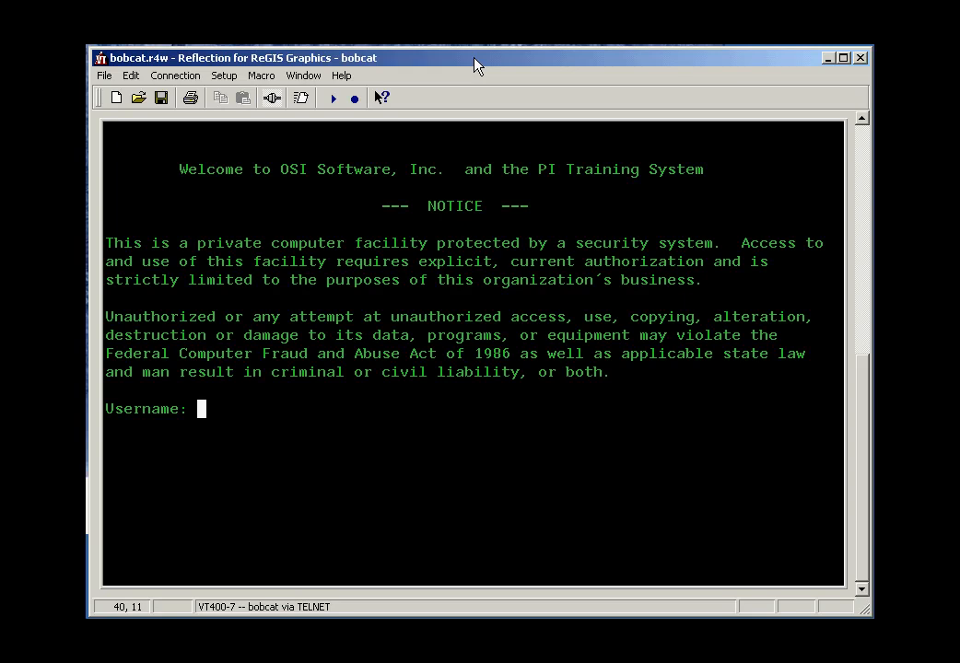
- Log in to bobcat as OSI, succeeding on the second attempt after an authorization failure
type("OSI")
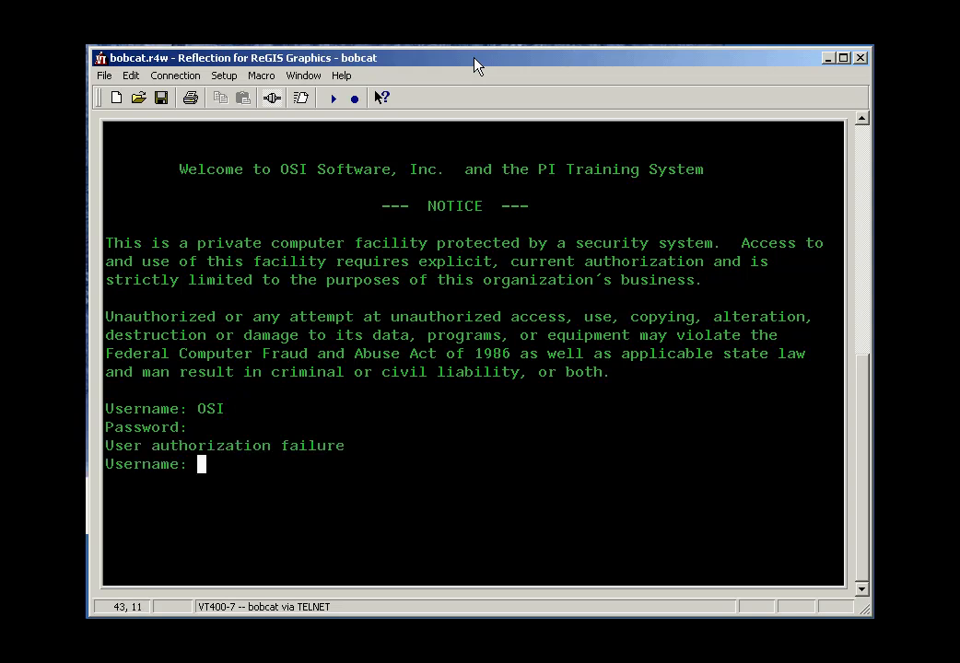
type("OSI")
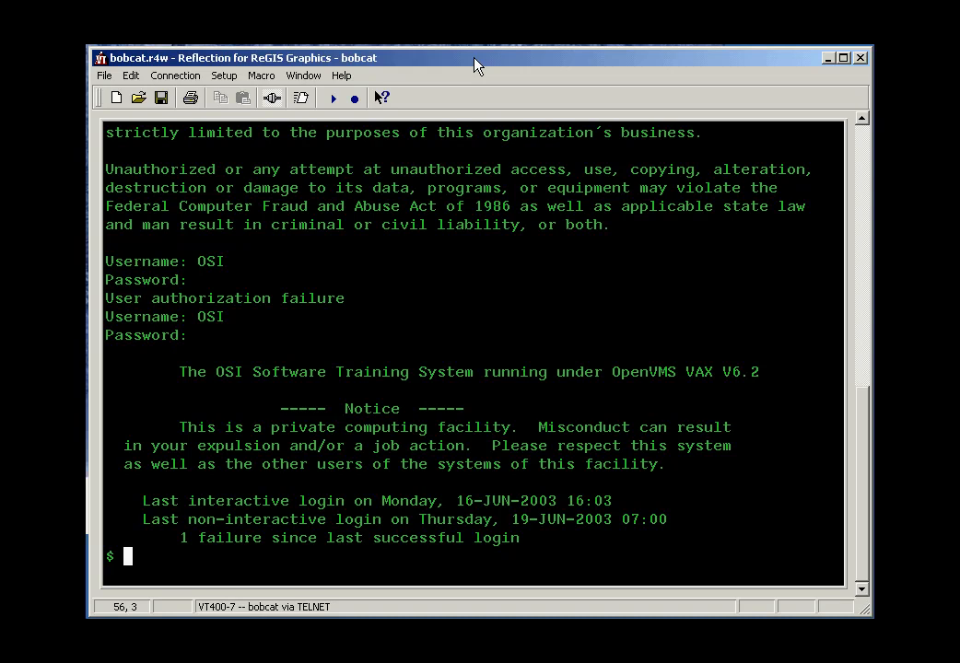
- Page through the full OpenVMS HELP topic list and exit back to the $ prompt
type("HELP")
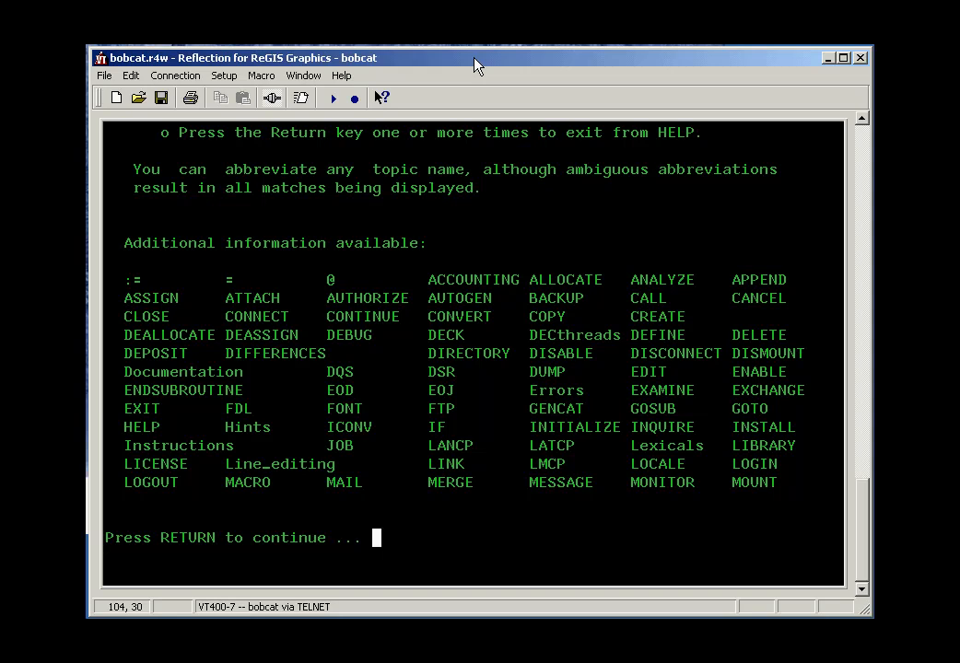
key("Return")
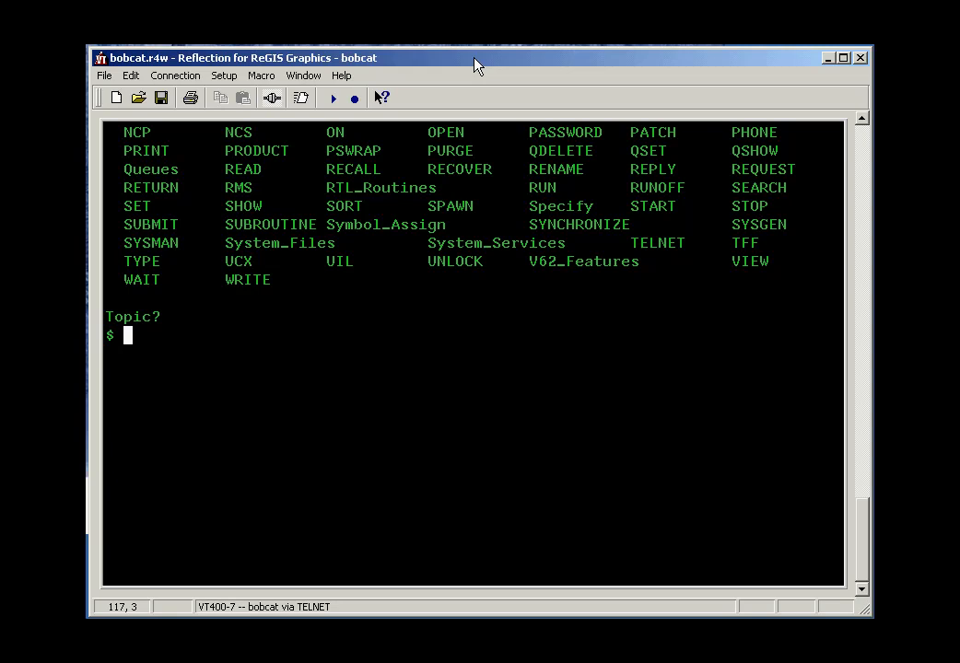
type("help")
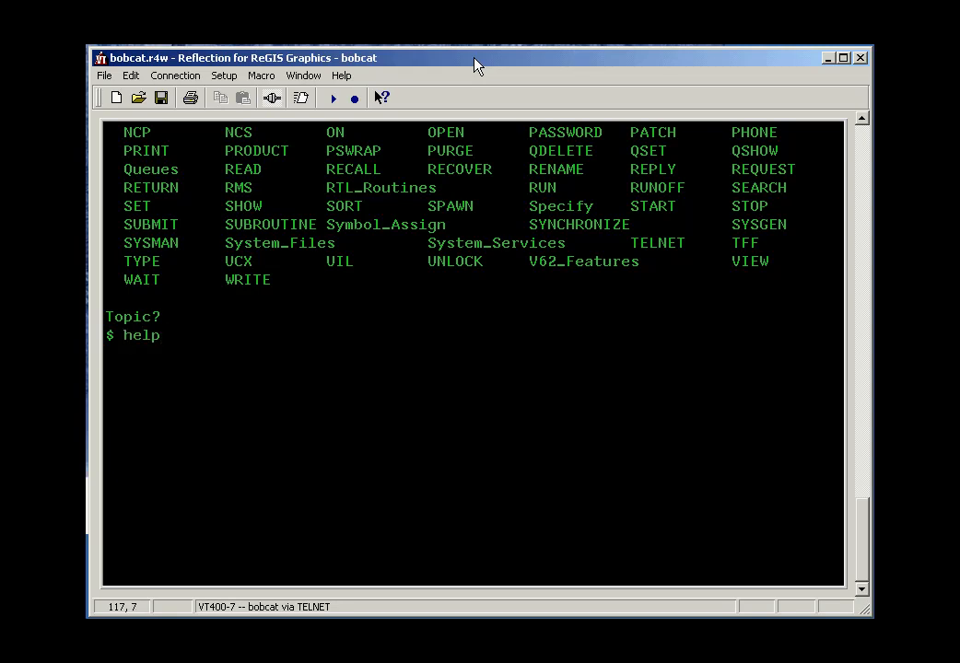
- Show DIRECTORY help and its qualifier list, and copy the /SIZE qualifier text
type("dir")
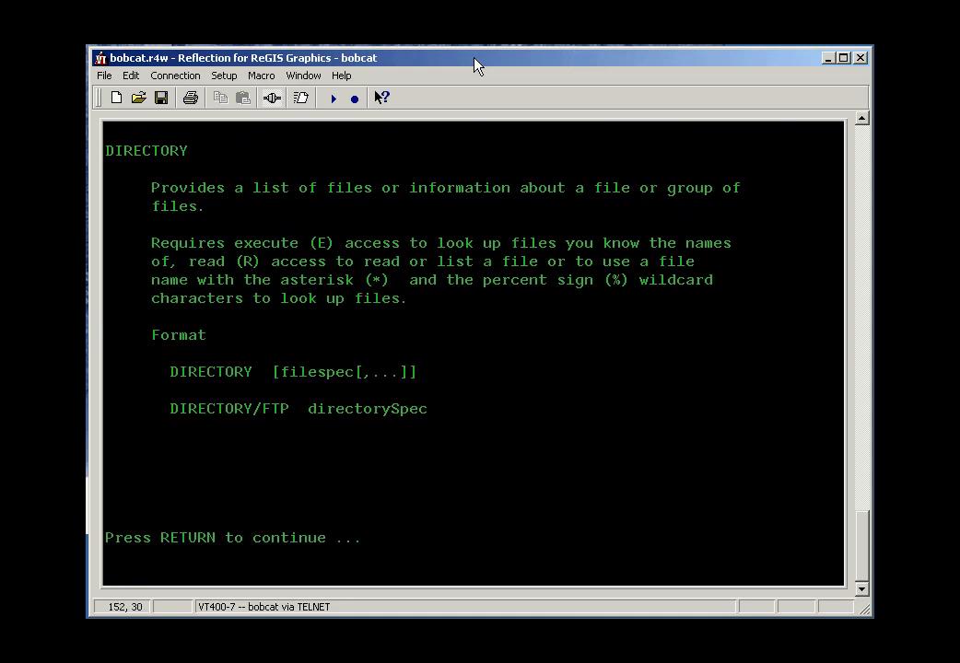
key("Return")
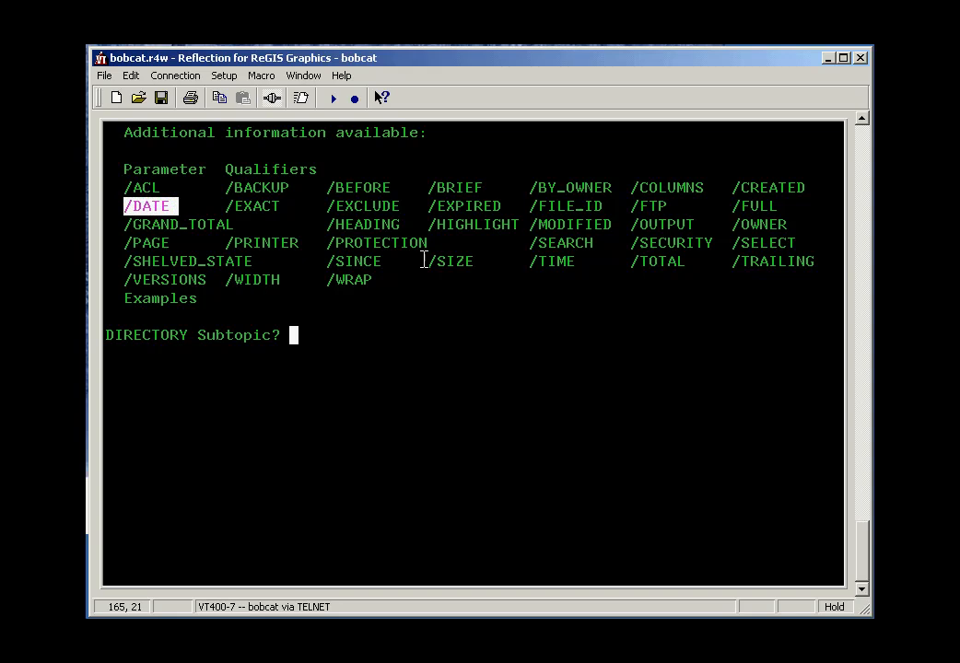
right_click(451, 260)
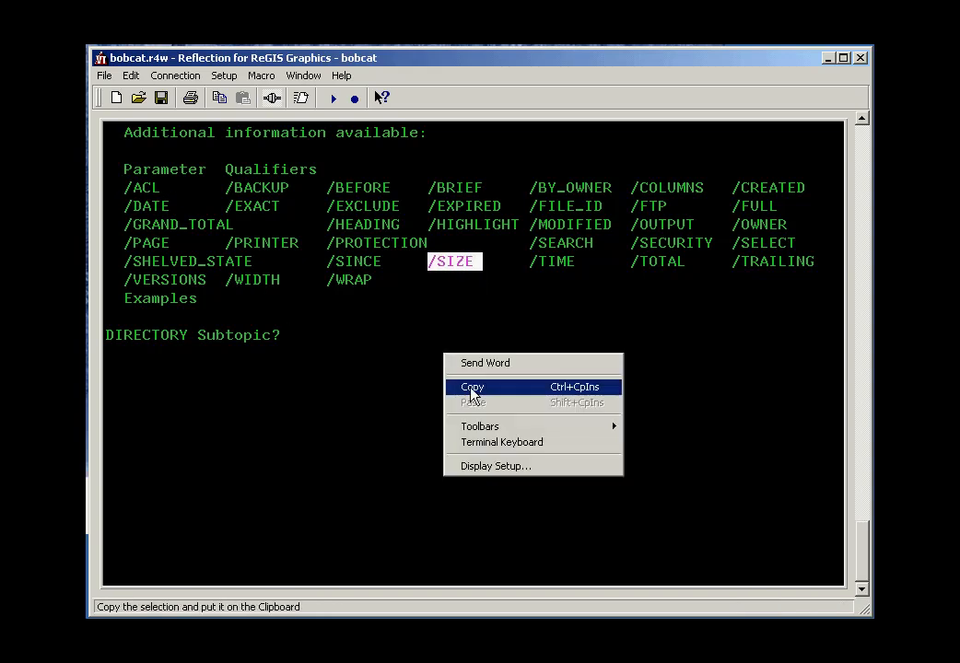
left_click(472, 386)
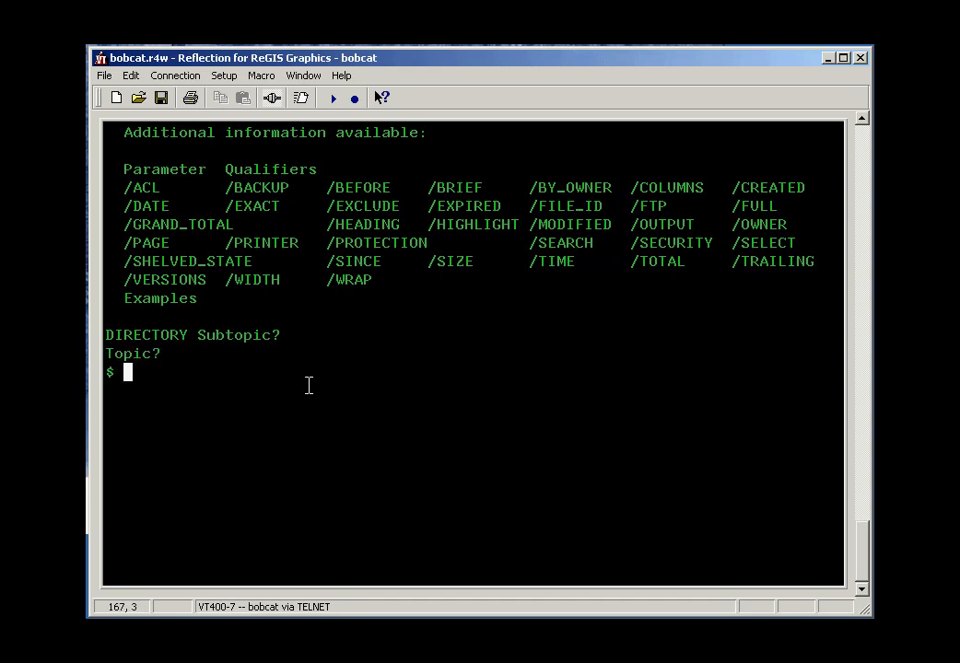
- List the [PISOURCE] files with their sizes using dir /size
type("dir /")
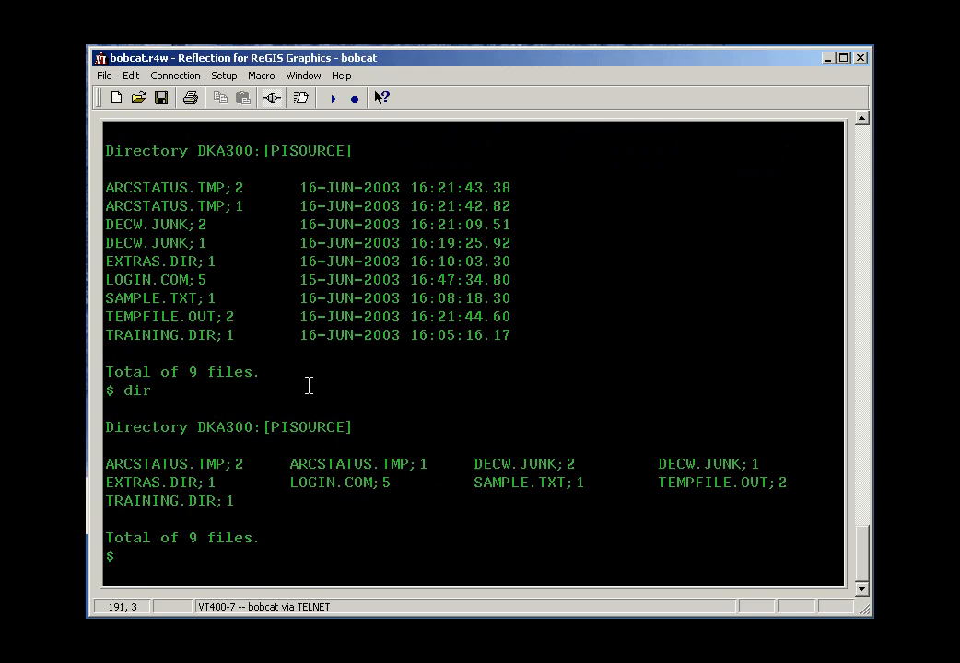
type("/")
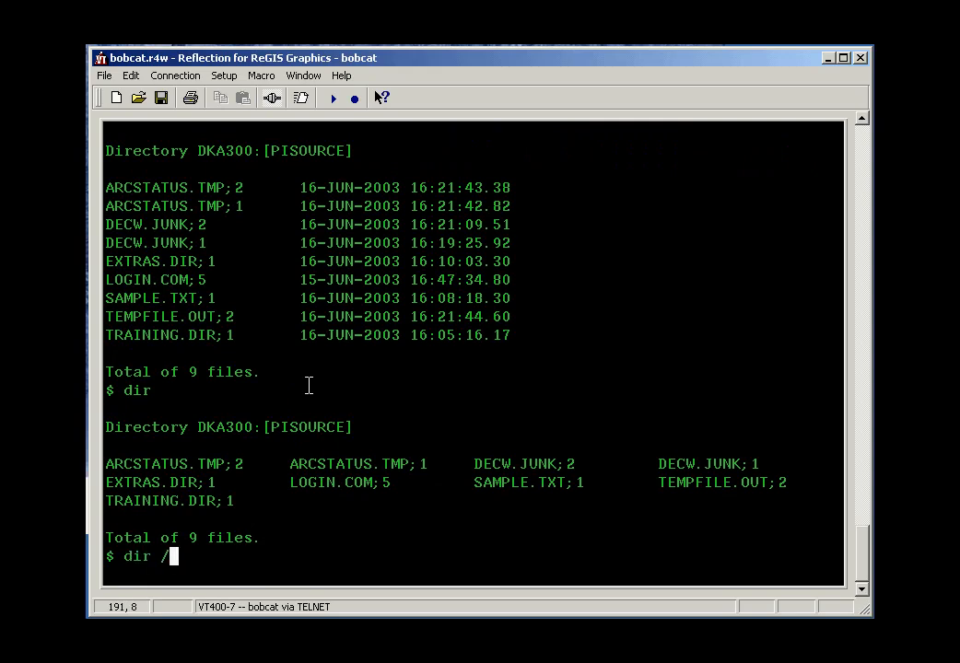
type("size")
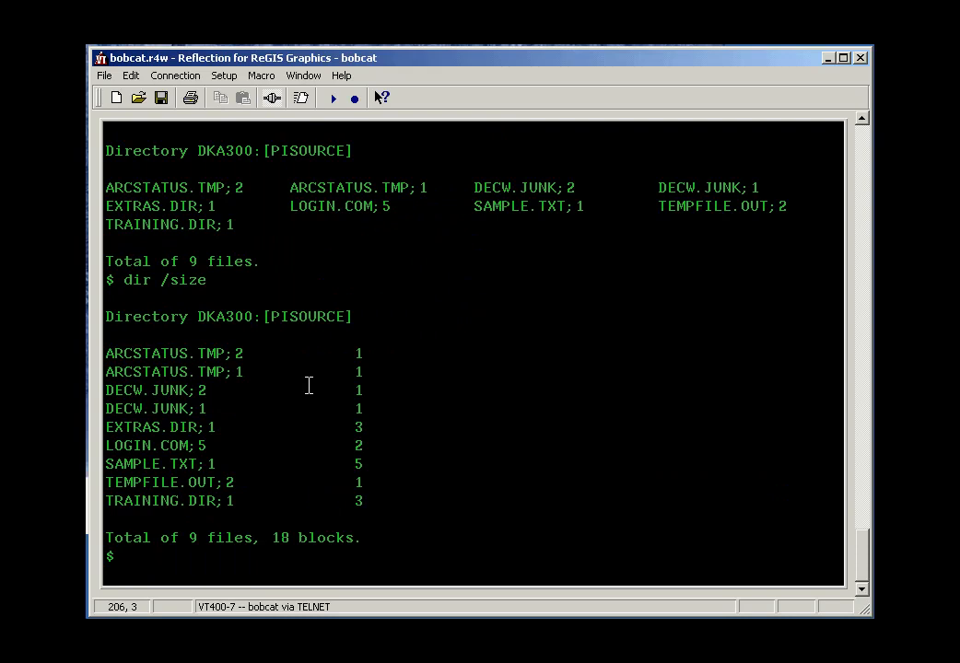
- List [PISOURCE] with dates and used/allocated sizes via dir /date /size:all
type("d")
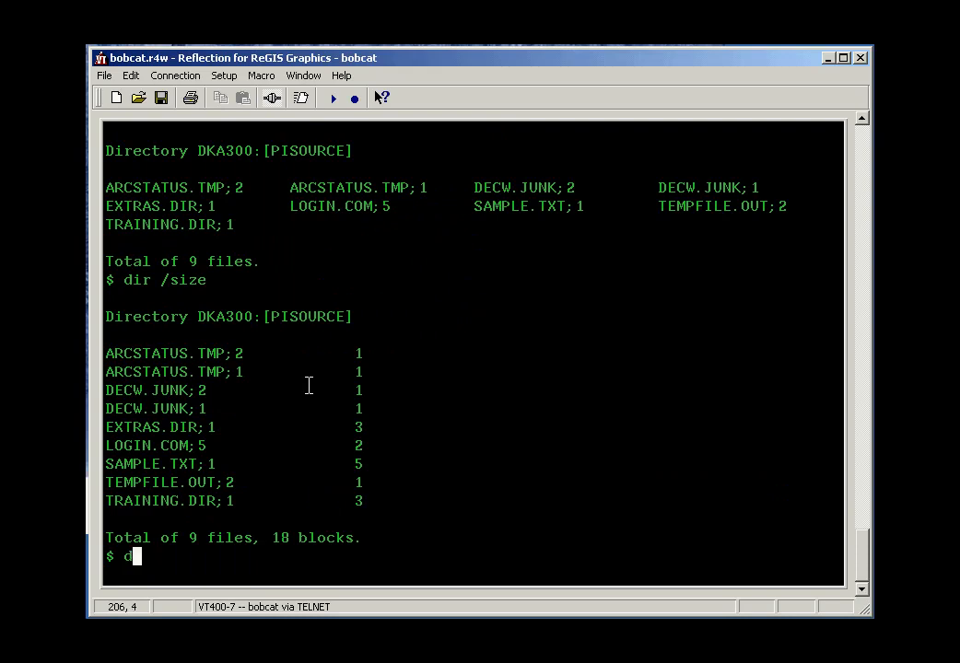
type("ir /date")
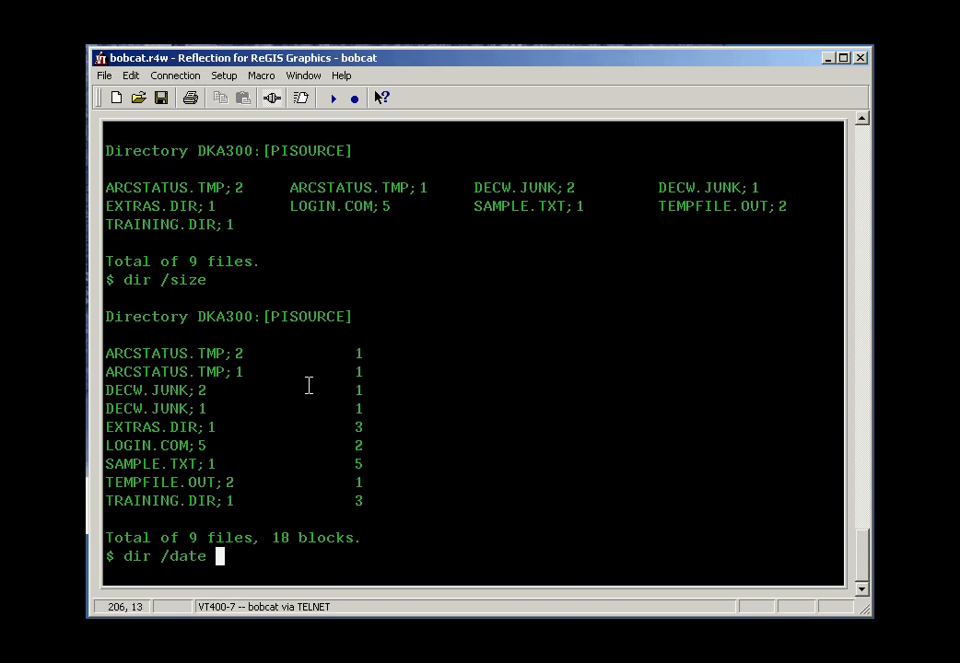
type("/size:")
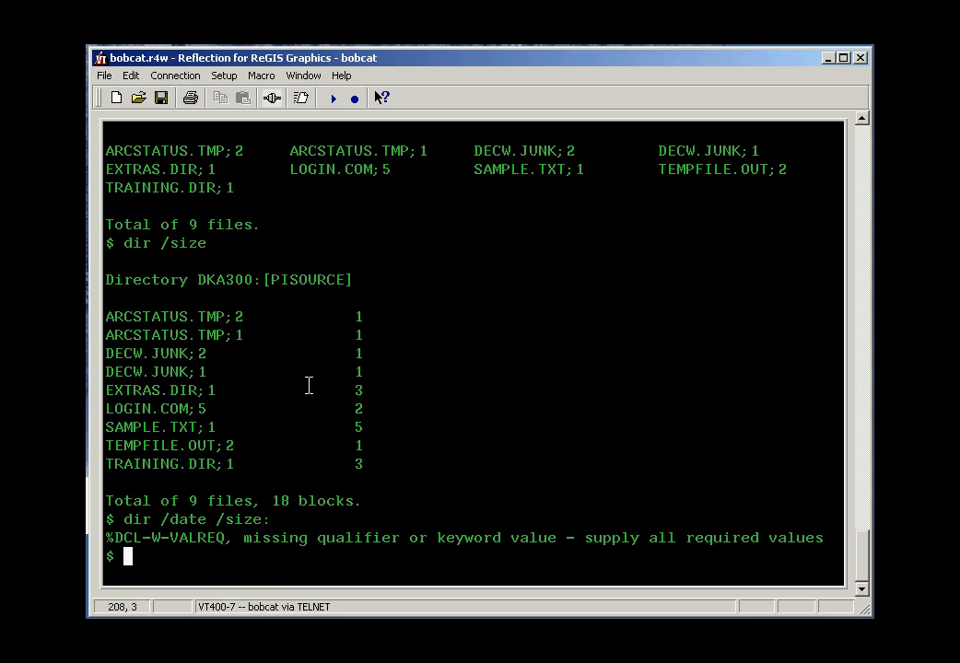
type("dir /date /size:all")
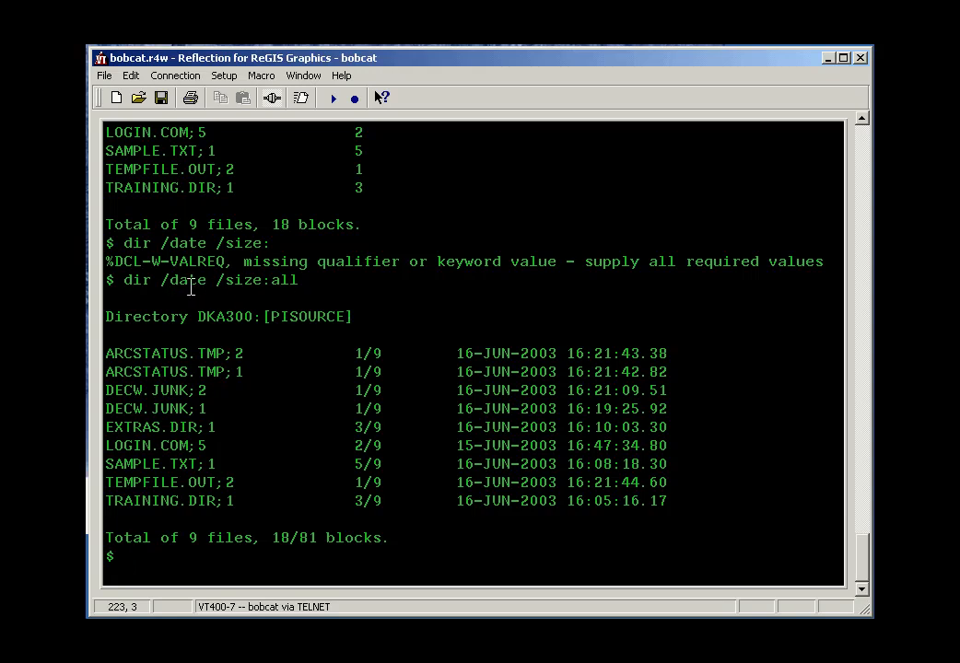
double_click(182, 280)
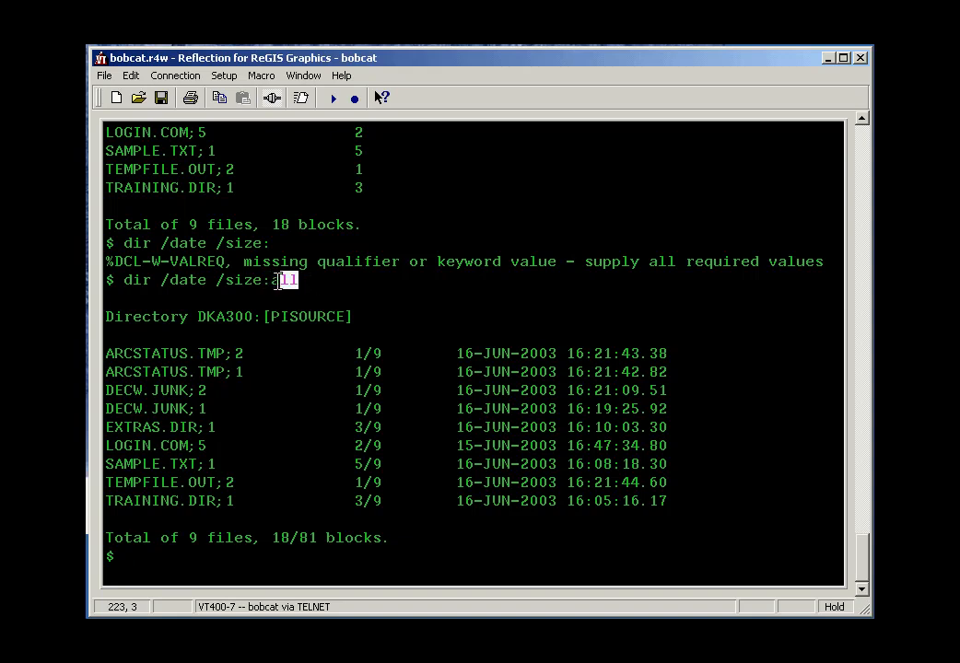
type("all")
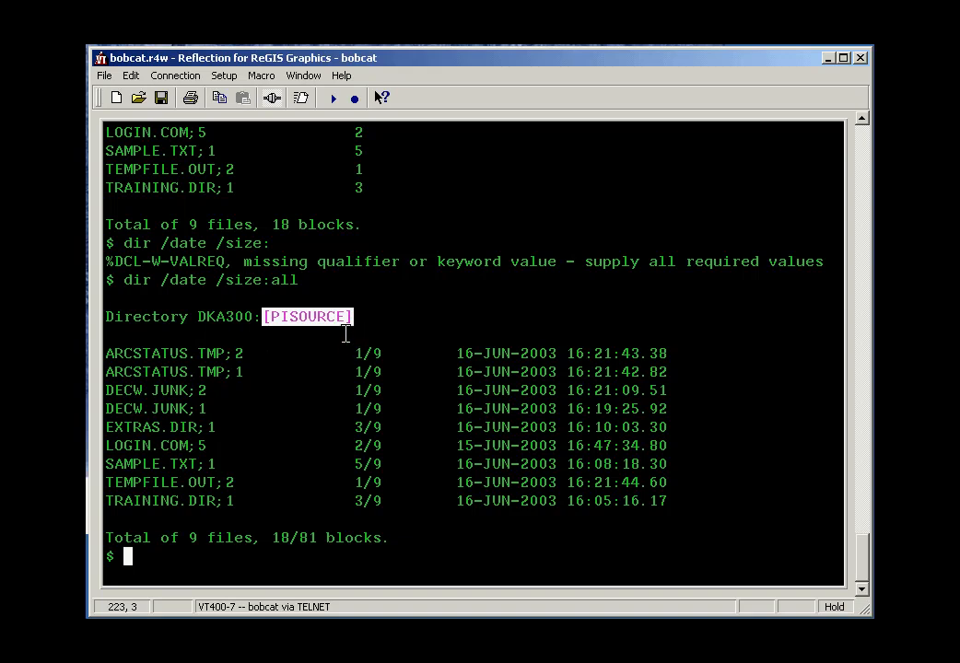
mouse_move(350, 332)
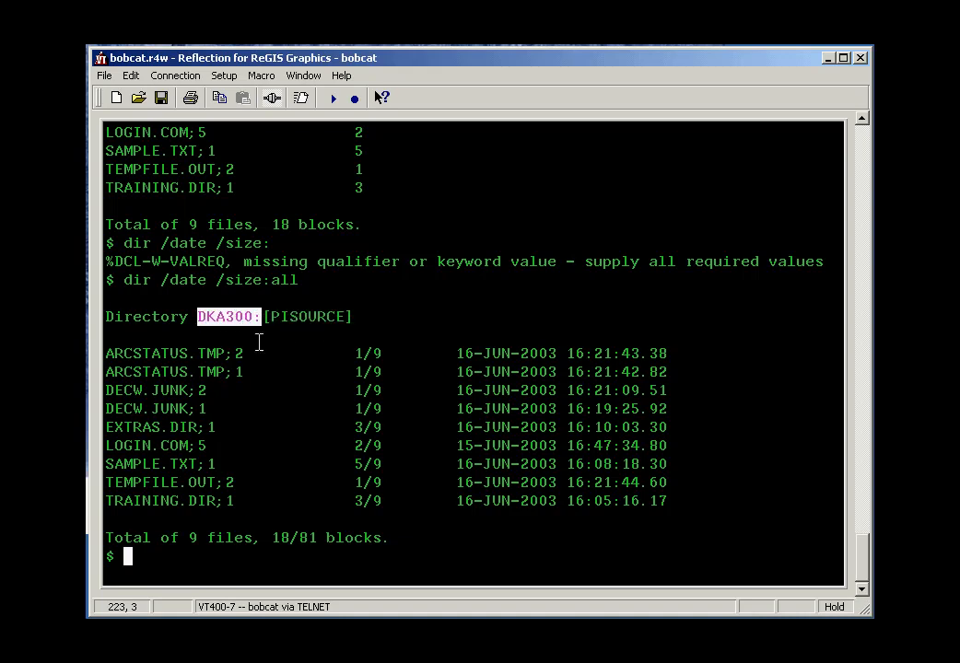
mouse_move(106, 354)
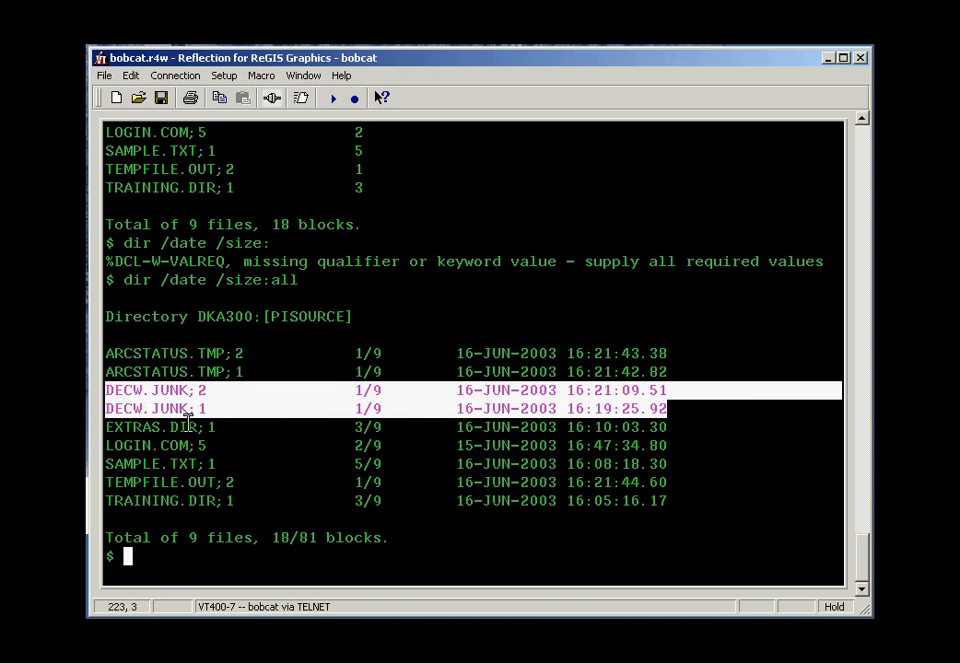
mouse_move(223, 416)
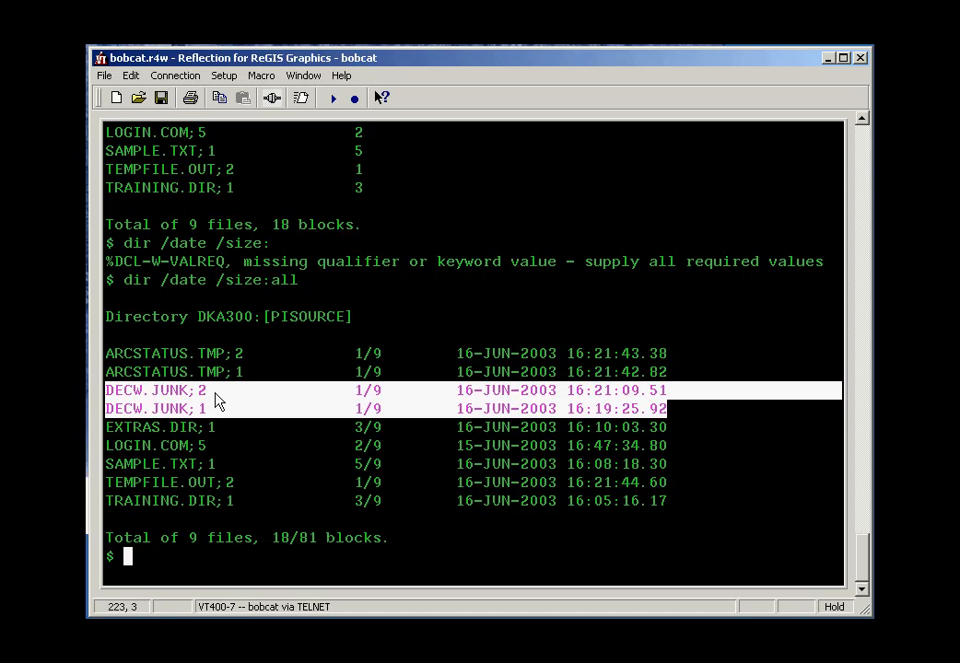
mouse_move(228, 389)
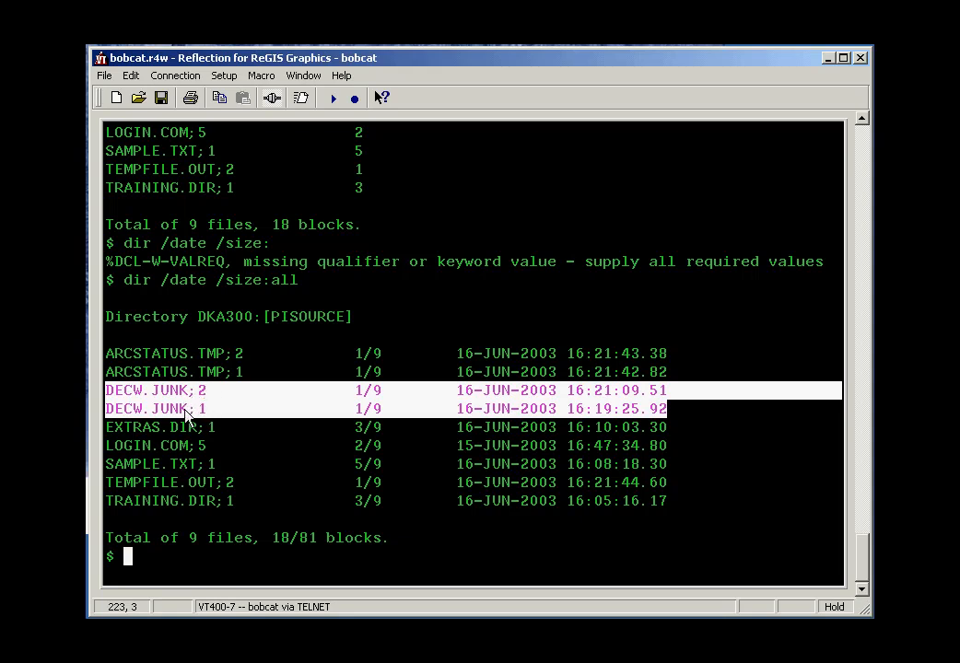
mouse_move(213, 425)
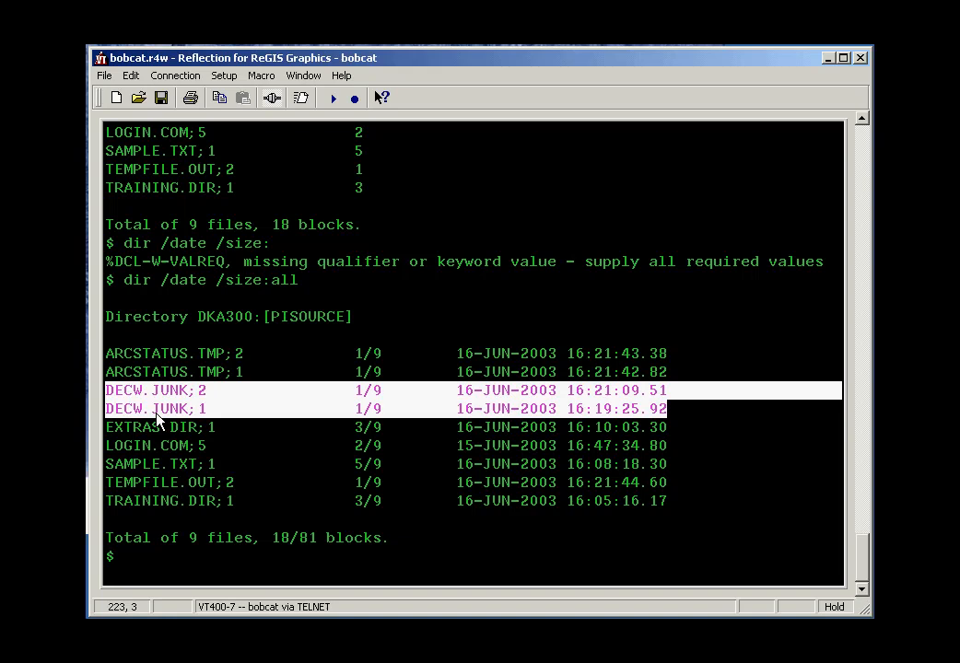
mouse_move(202, 417)
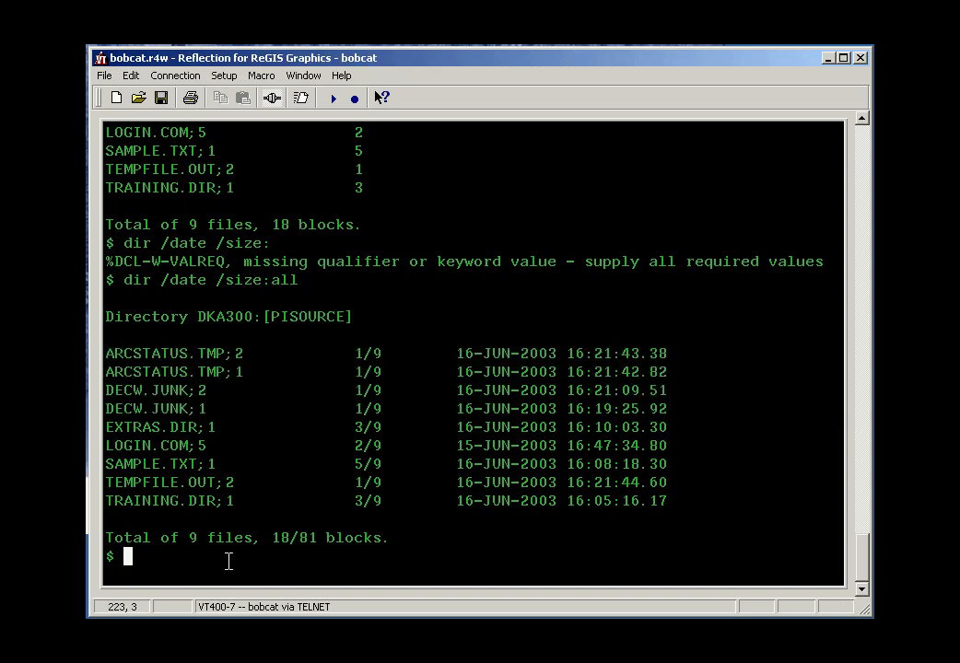
- Delete old file versions with purge /log, leaving 7 files
type("pur")
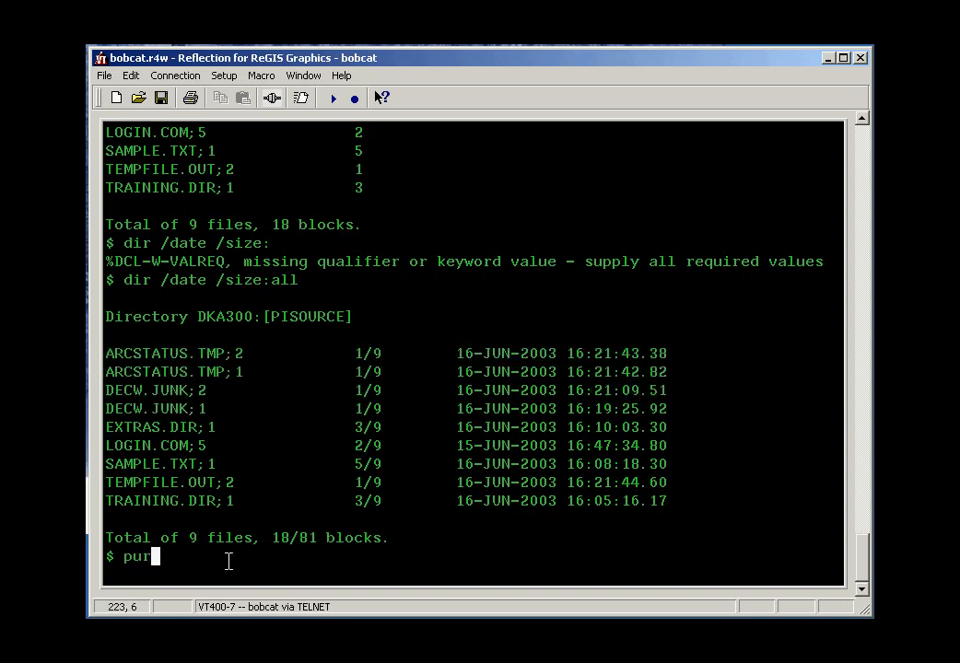
type("g")
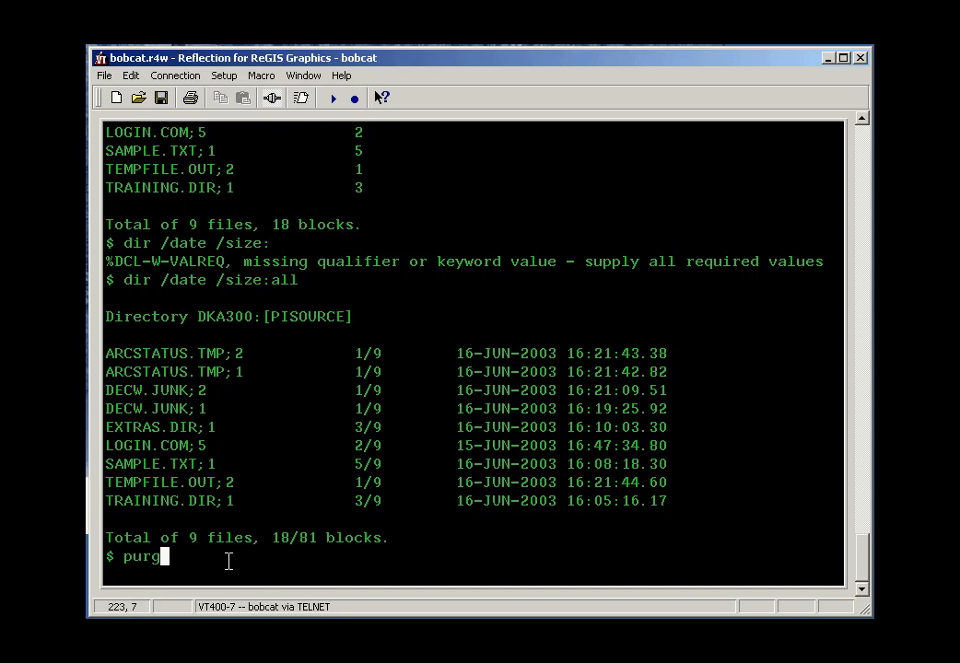
type("e /")
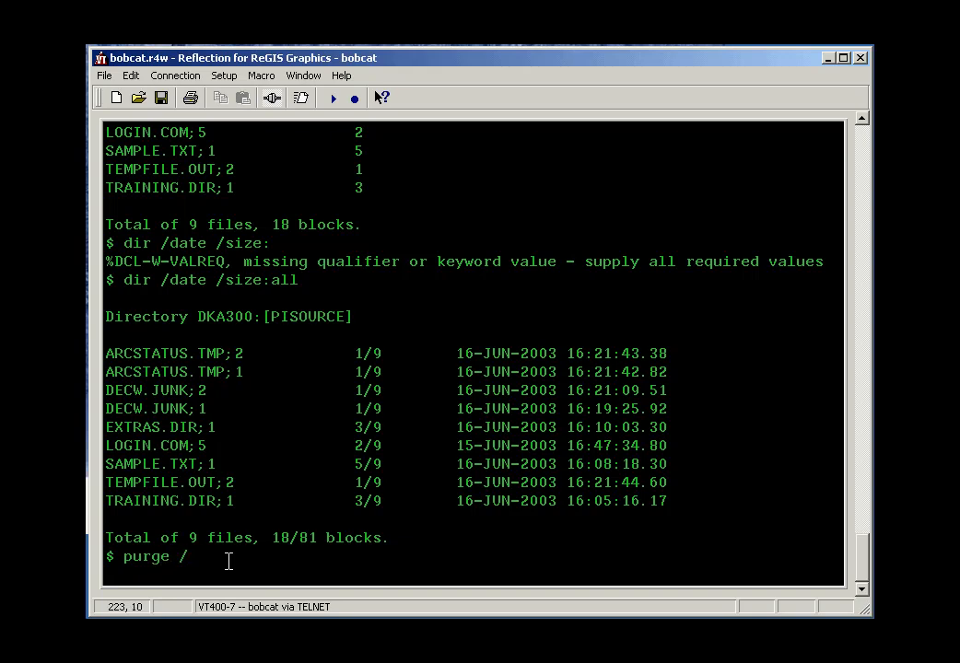
type("lo")
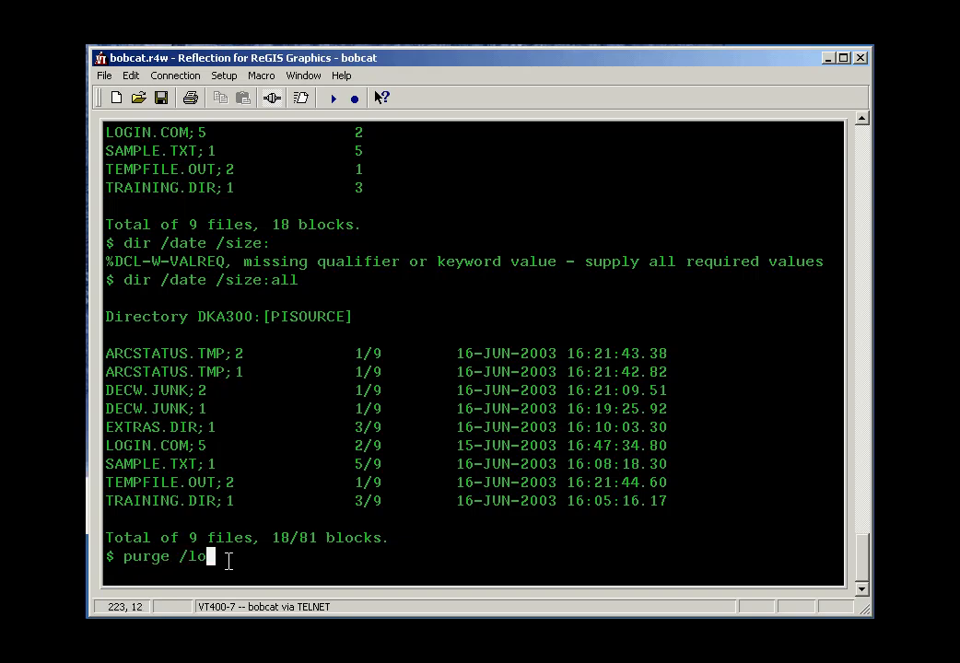
type("g")
type("dir")
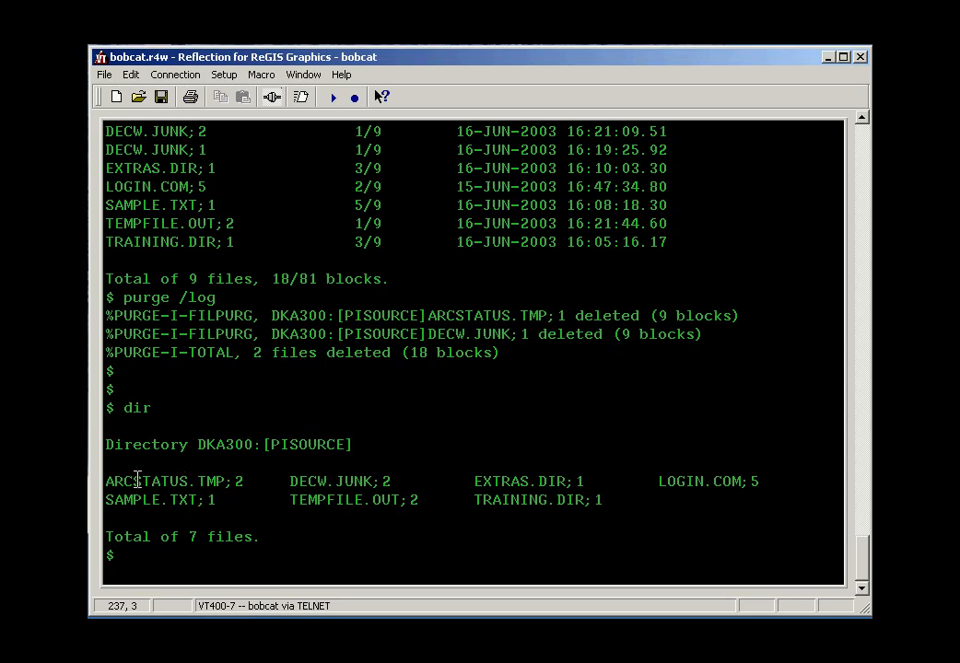
- Highlight the ARCSTATUS.TMP;2 entry in the directory listing
double_click(147, 481)
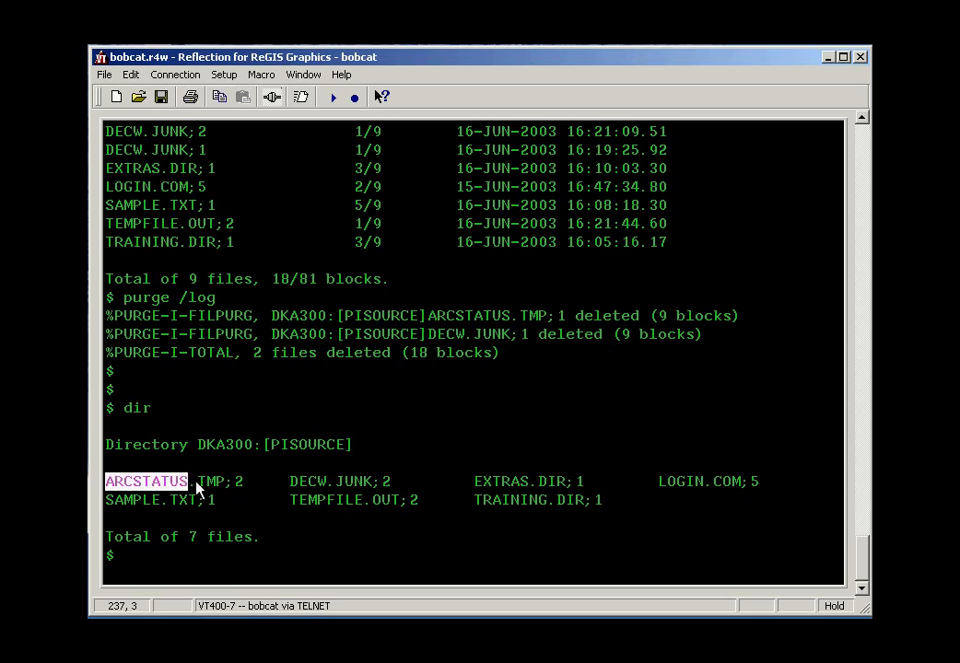
double_click(211, 480)
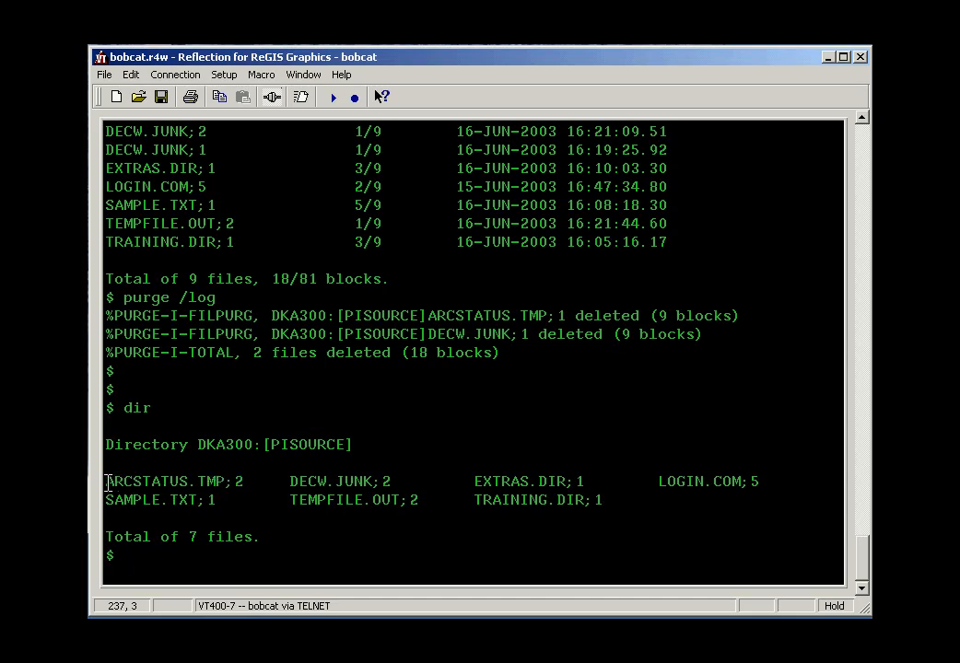
double_click(173, 481)
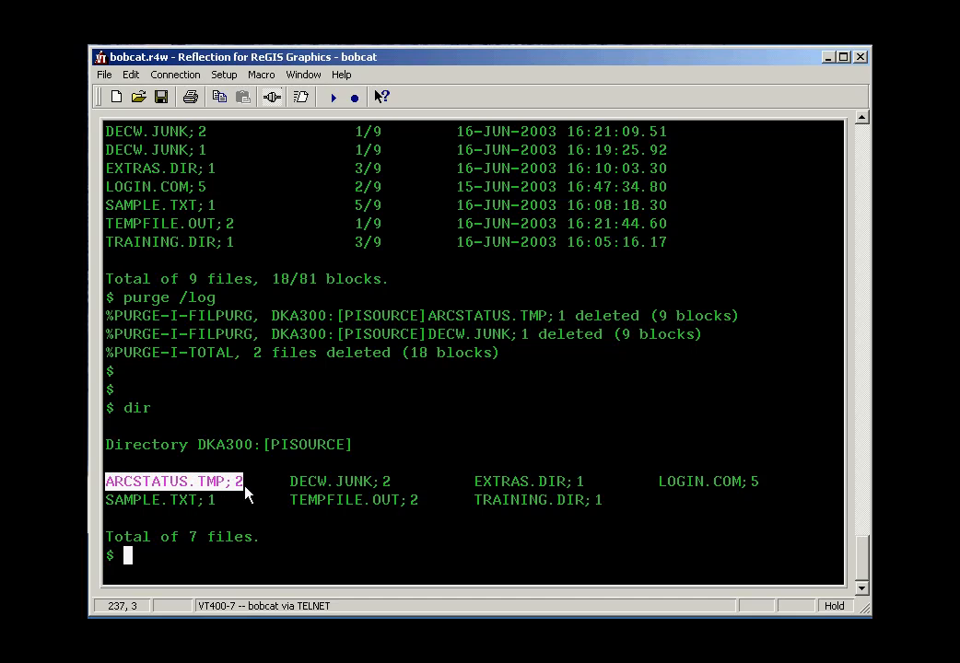
mouse_move(117, 494)
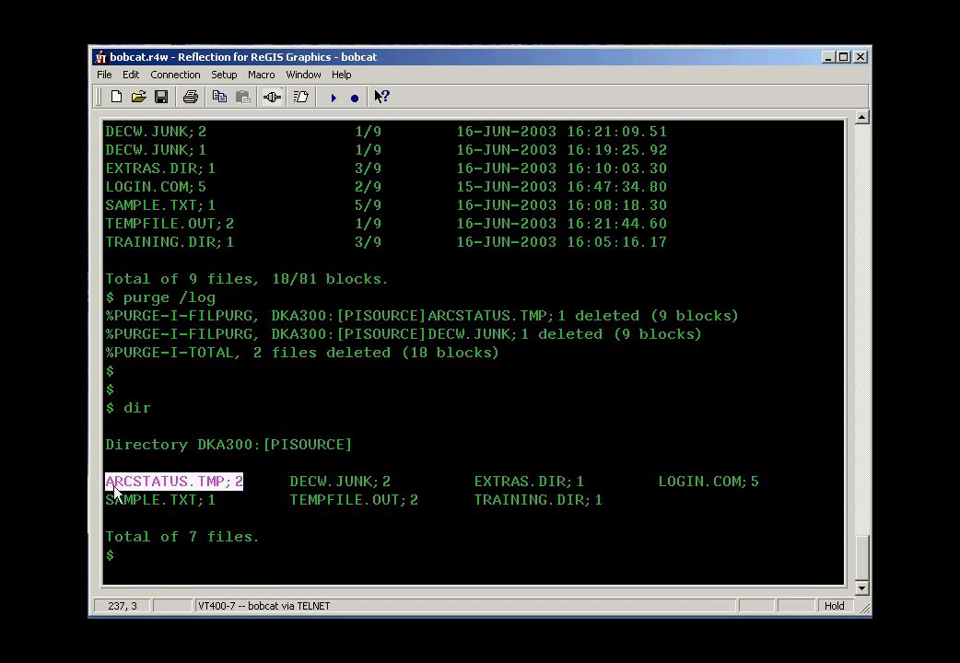
mouse_move(207, 492)
type("dir sys")
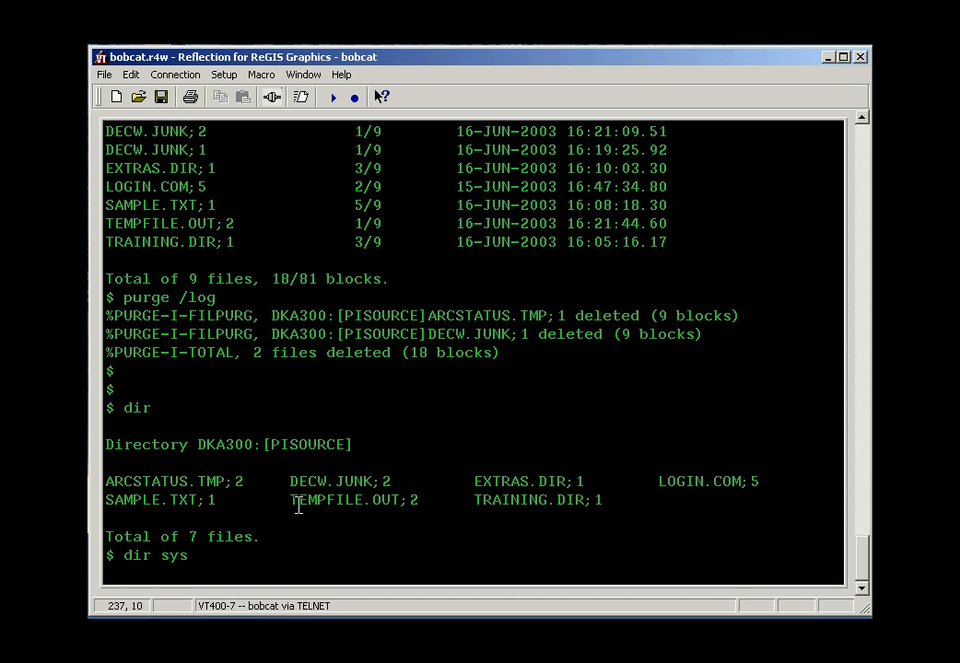
- List SYS$SYSTEM:*.sys, showing 2 directories and 4 files in total
type("$syste")
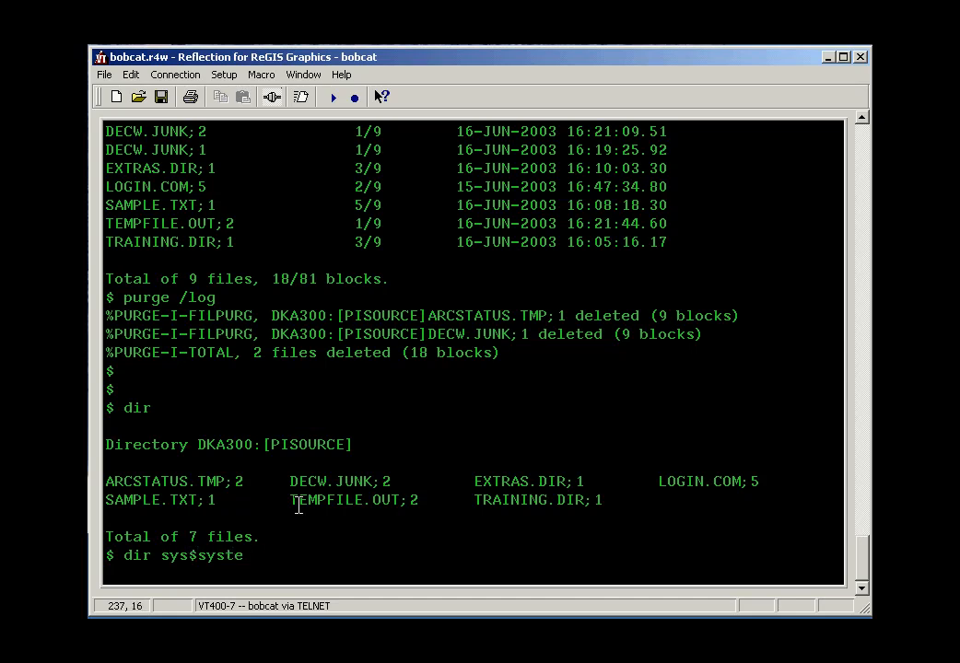
type("m:")
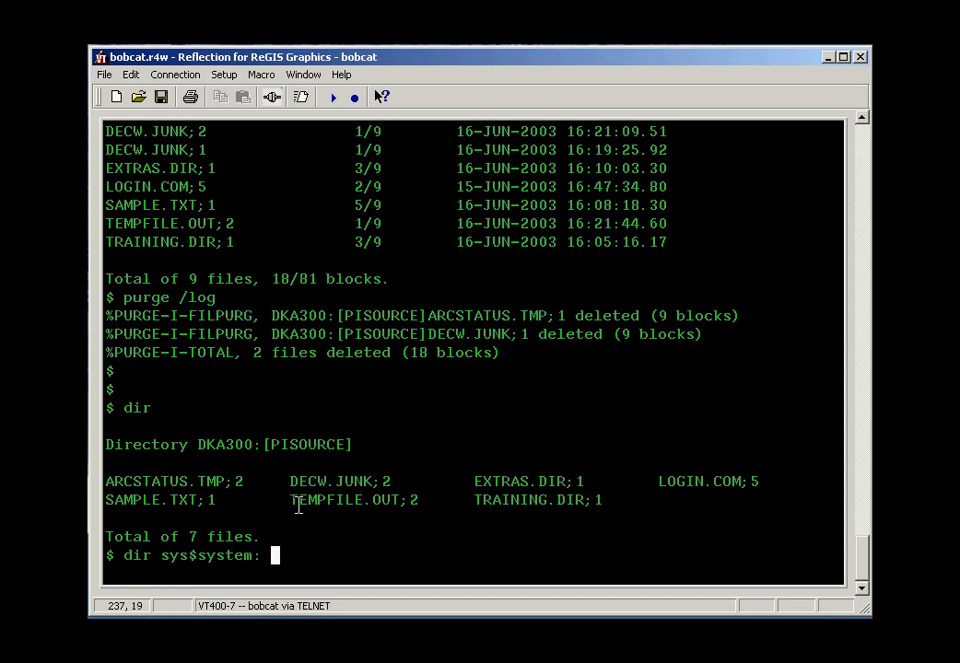
type("*.sys")
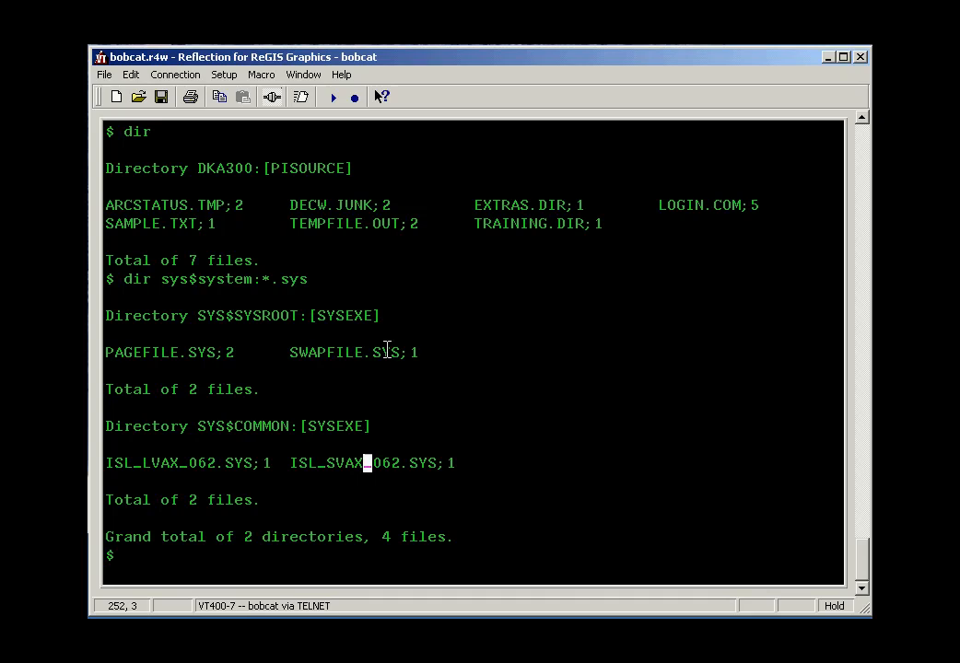
mouse_move(289, 369)
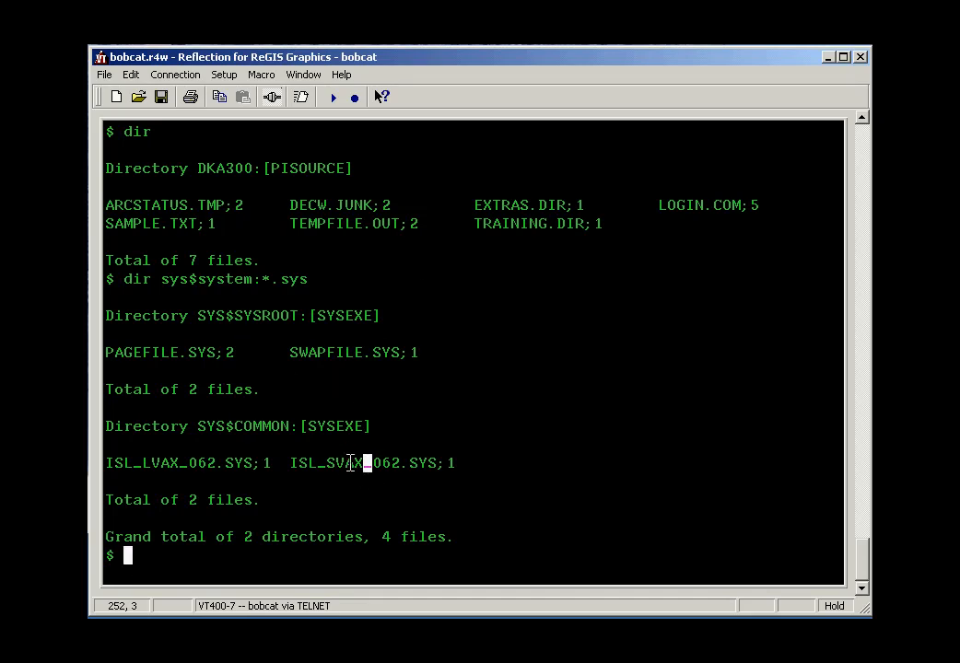
mouse_move(260, 486)
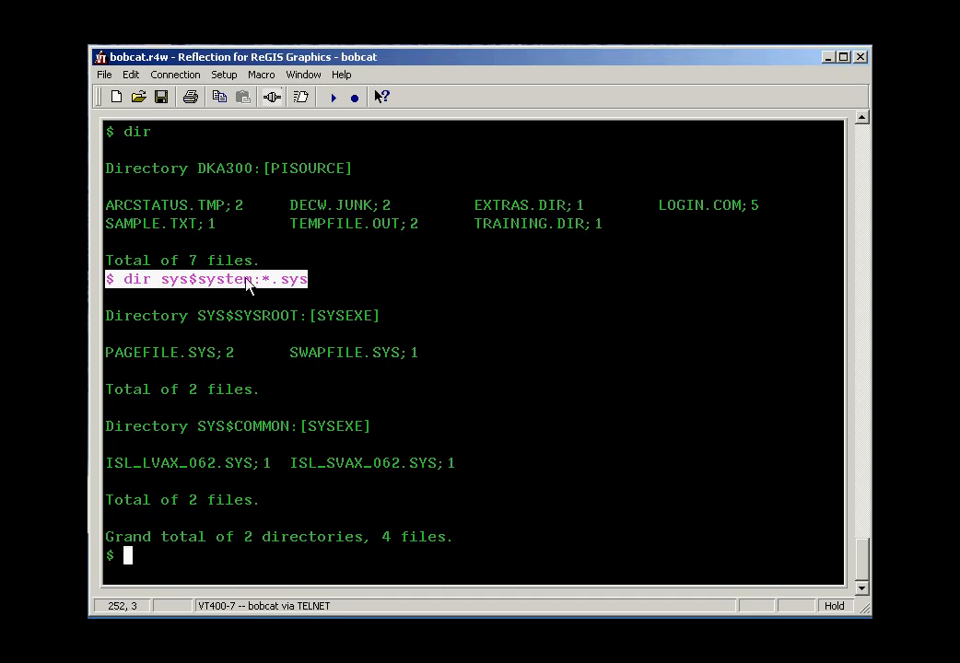
mouse_move(216, 357)
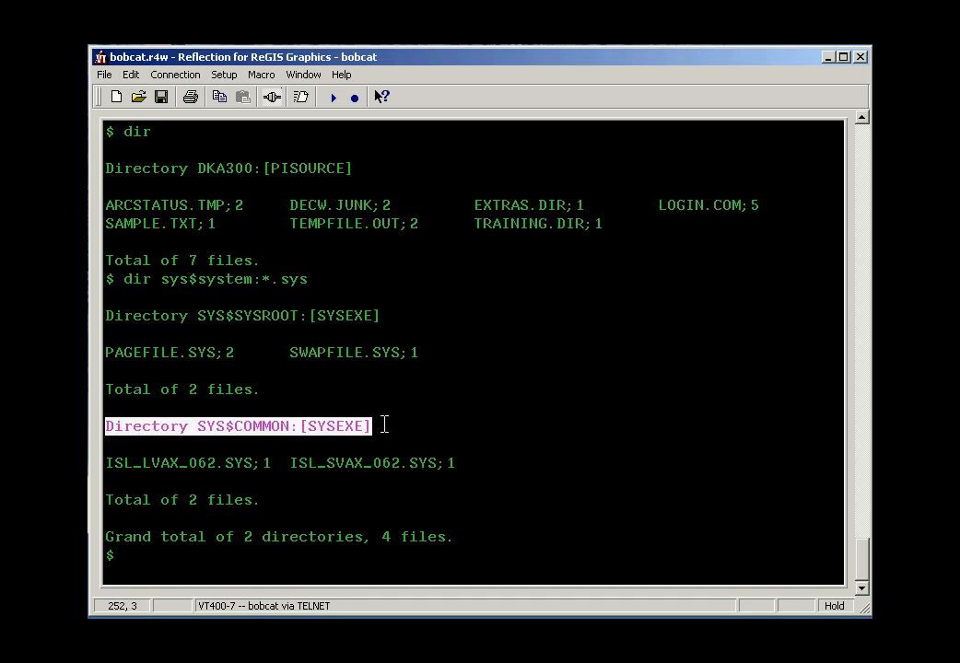
mouse_move(249, 405)
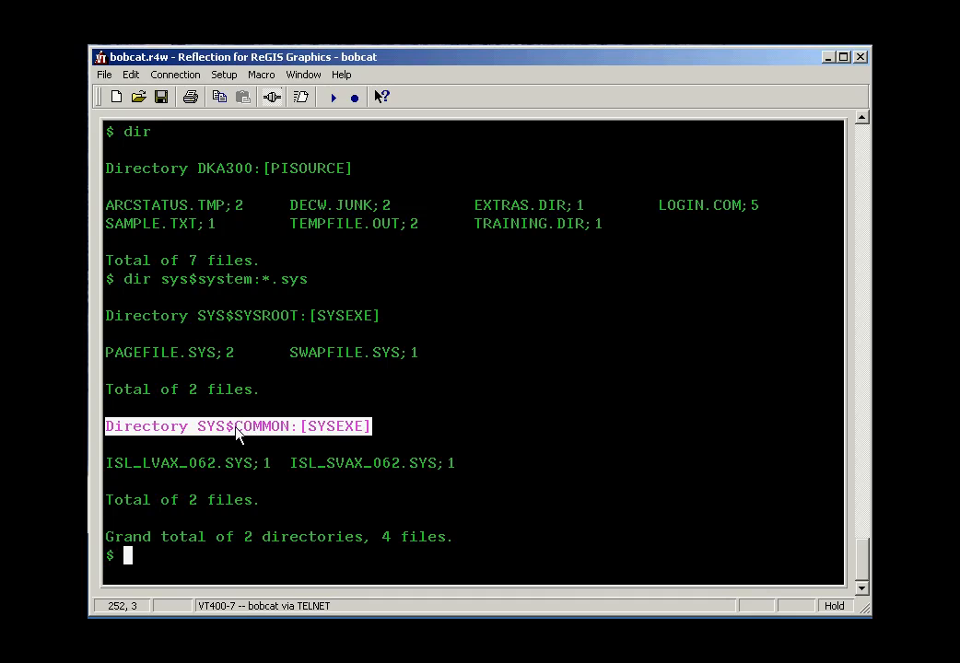
mouse_move(266, 441)
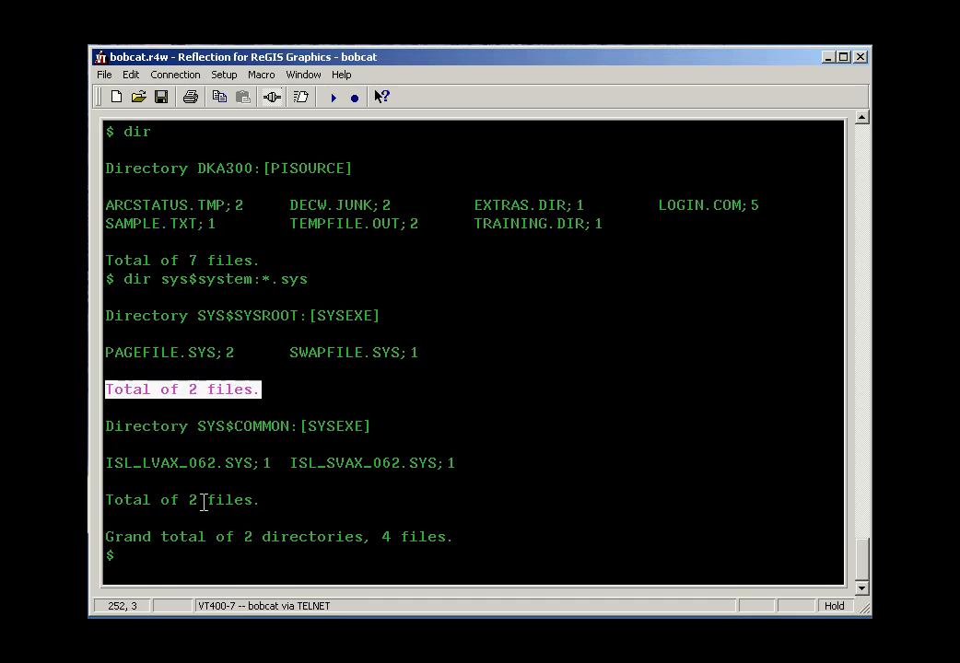
mouse_move(111, 396)
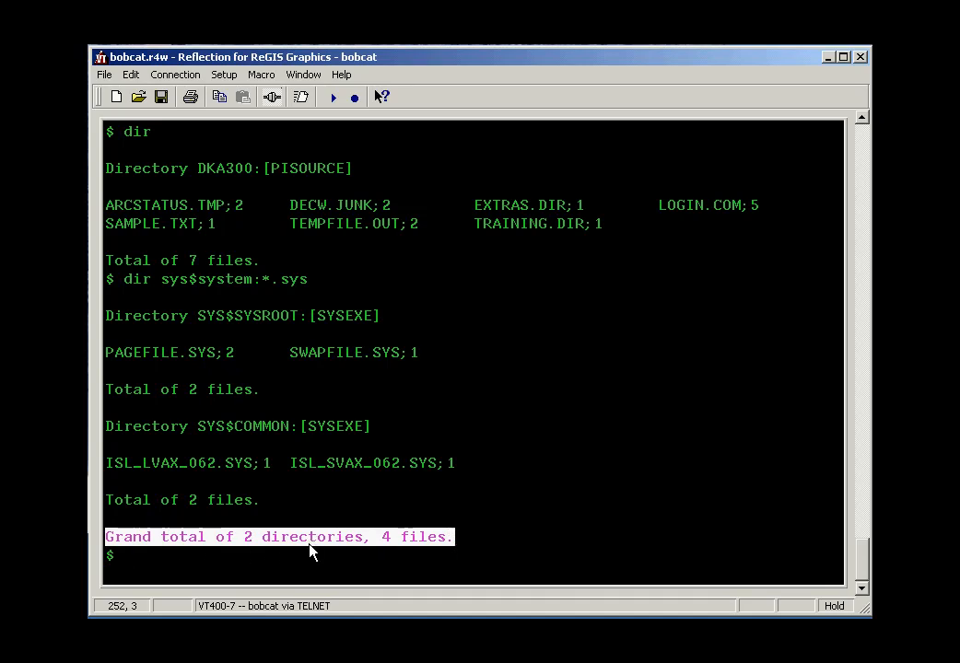
mouse_move(129, 438)
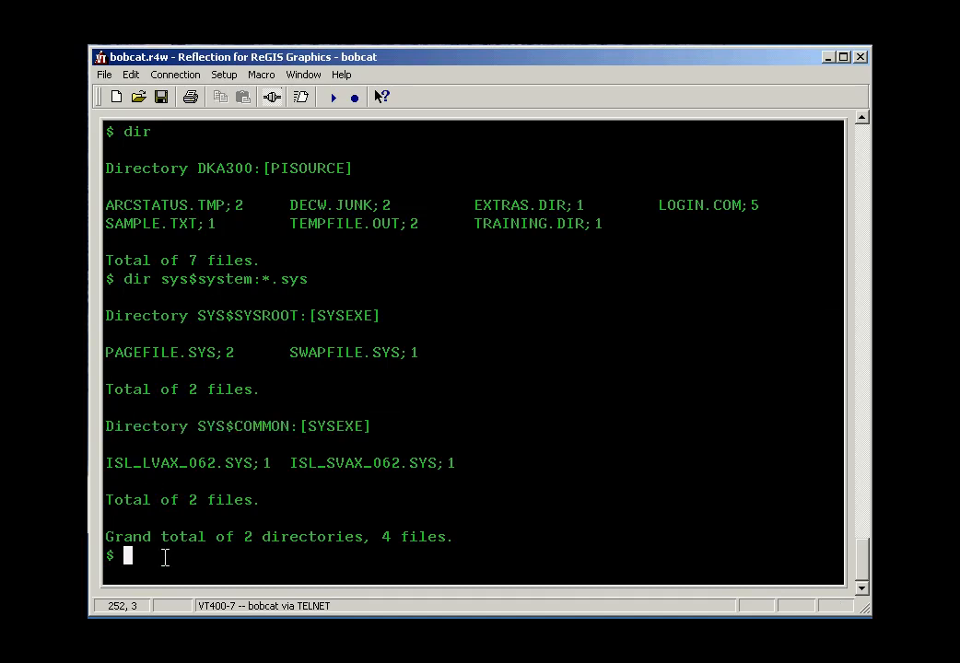
- Run dir /date /size:all, showing 7 files totalling 16/63 blocks
type("d")
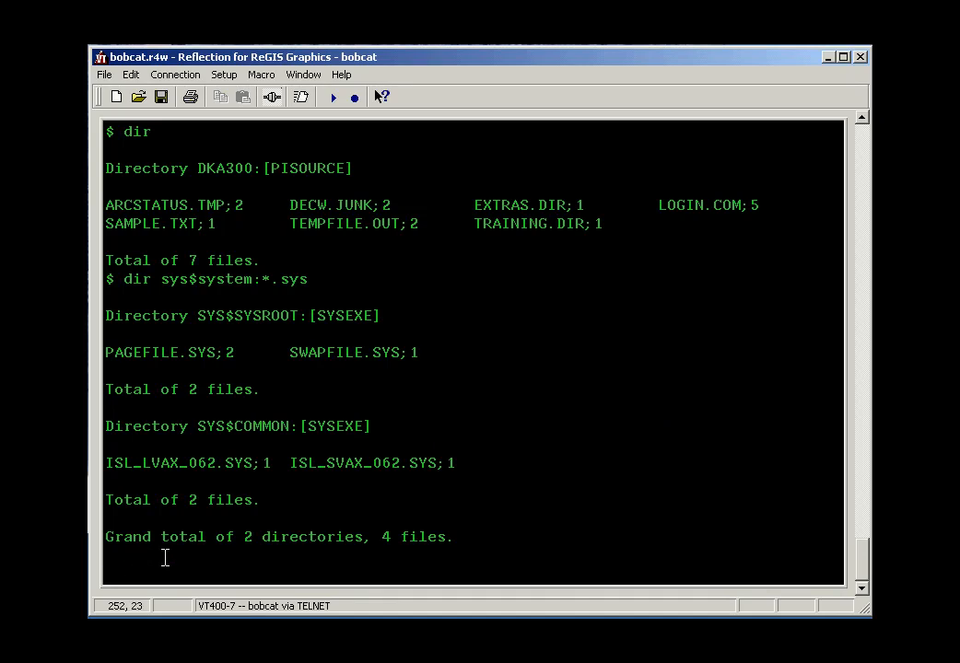
type("dir /date /size:all")
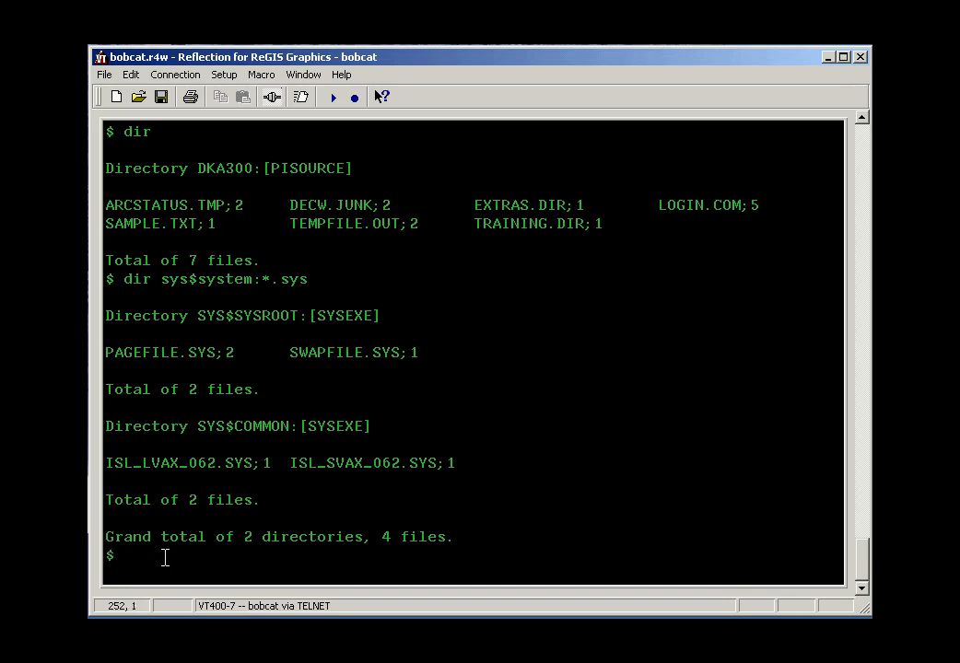
type("purge /log")
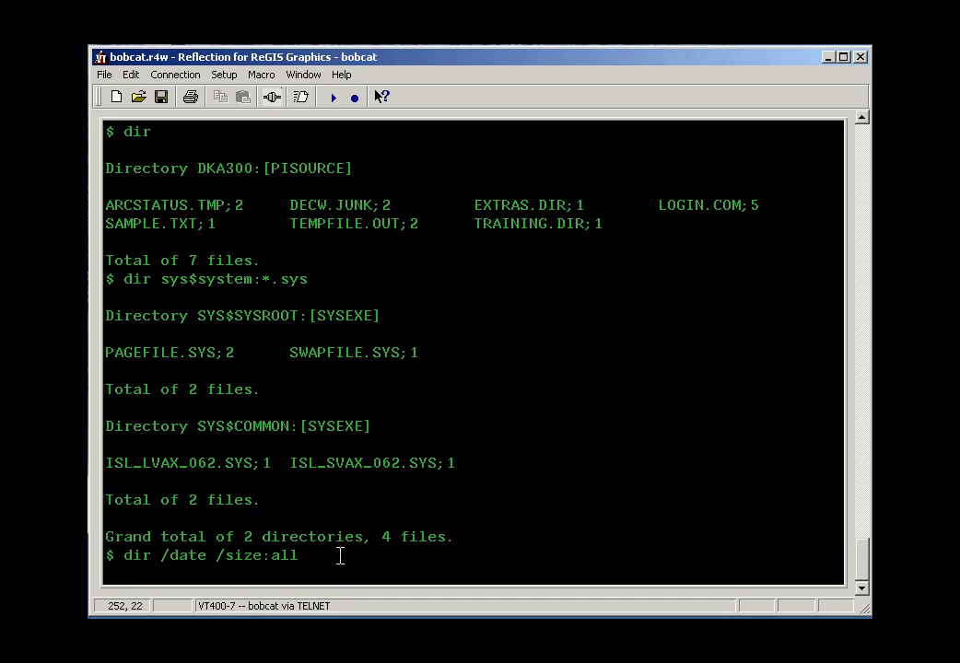
key("Return")
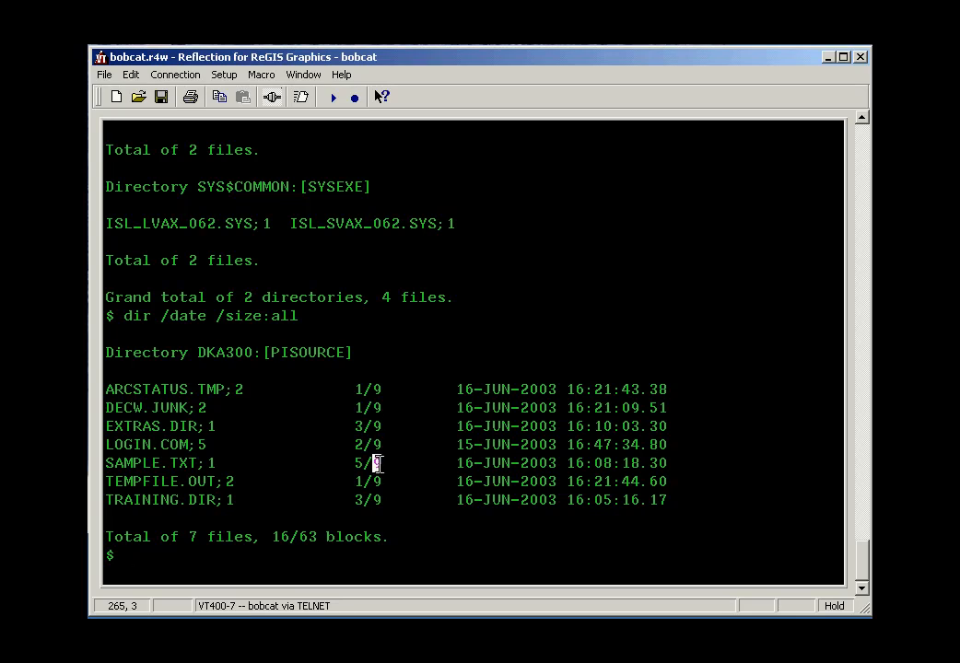
mouse_move(357, 480)
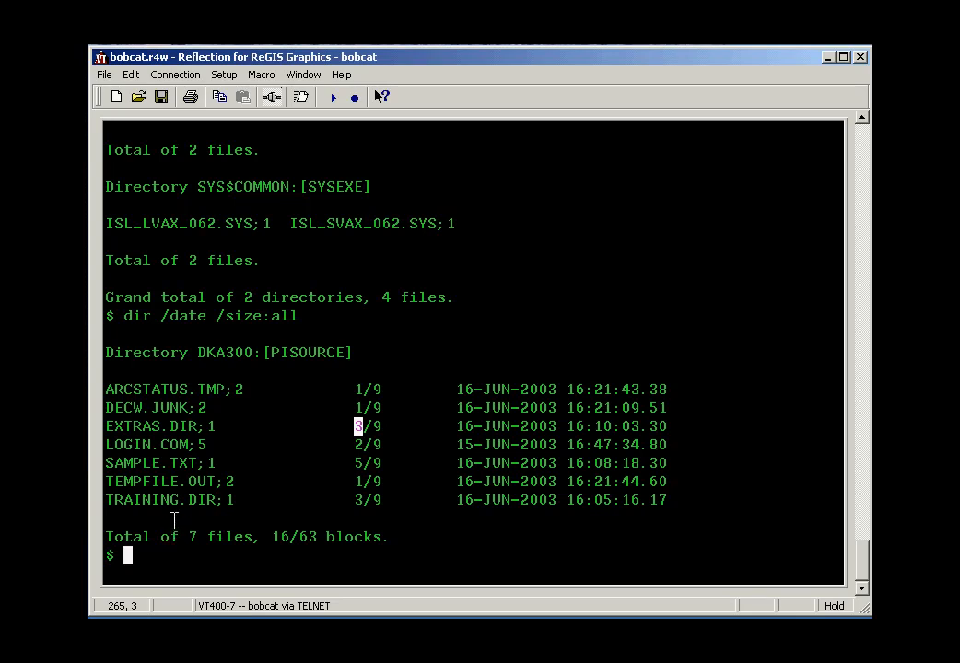
- List only the .com files in [PISOURCE] with dir *.com
type("dir")
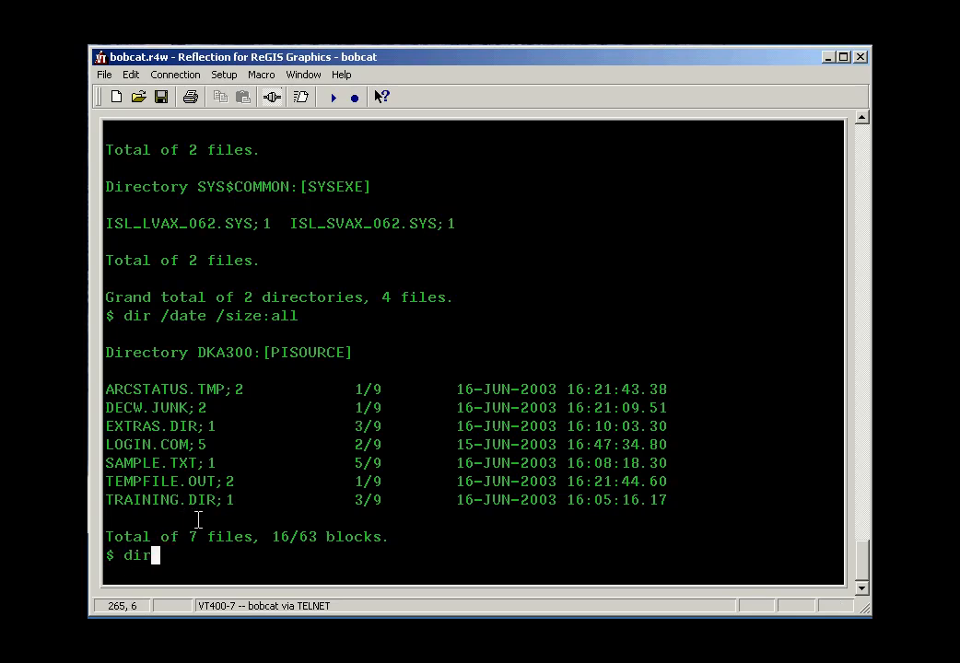
type("*")
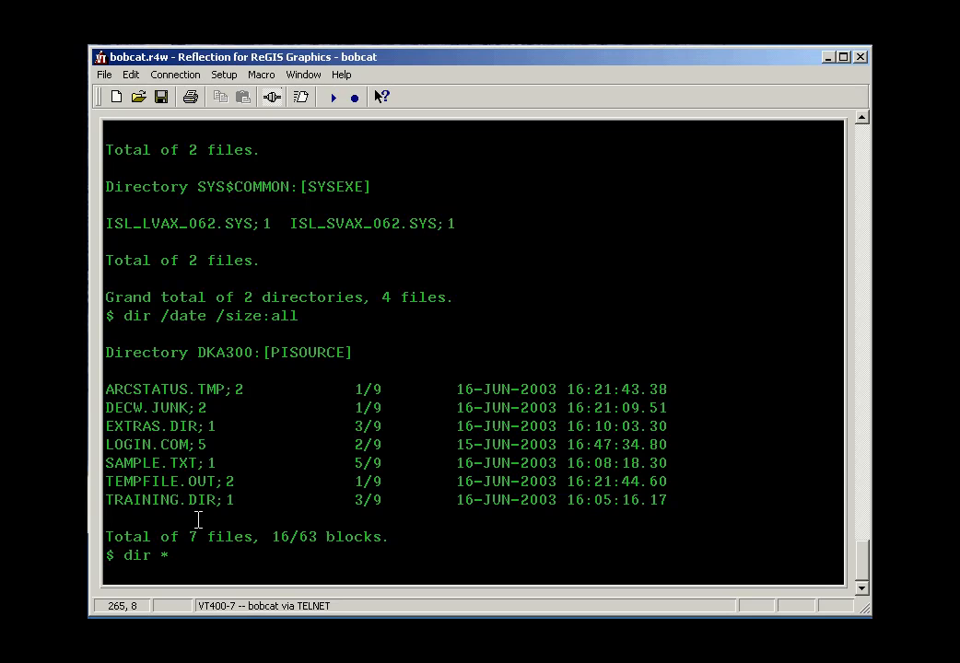
type(".com")
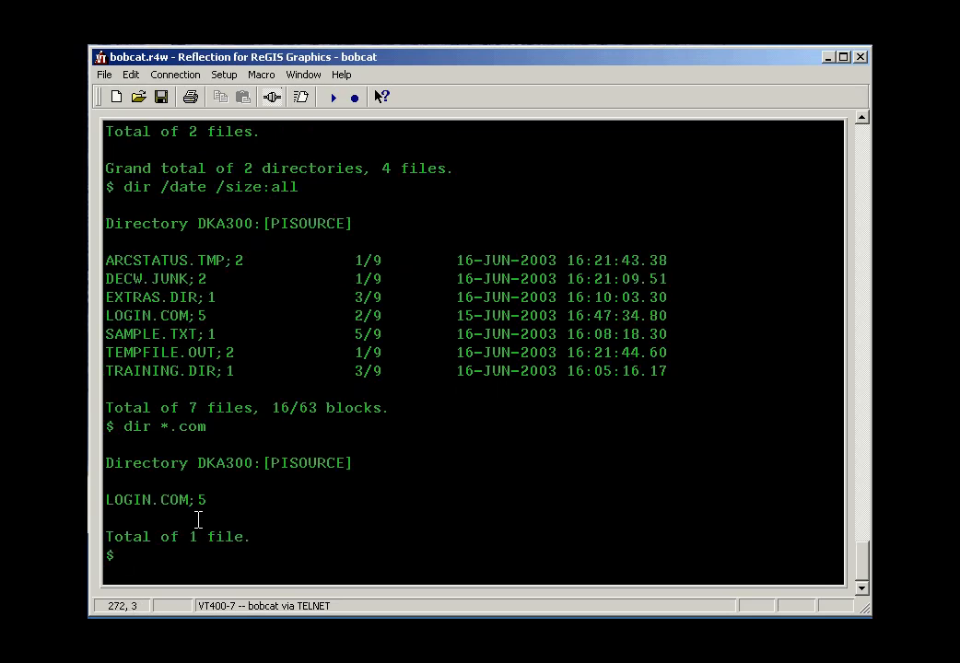
- List only the .txt files in [PISOURCE] with dir *.txt
type("dir")
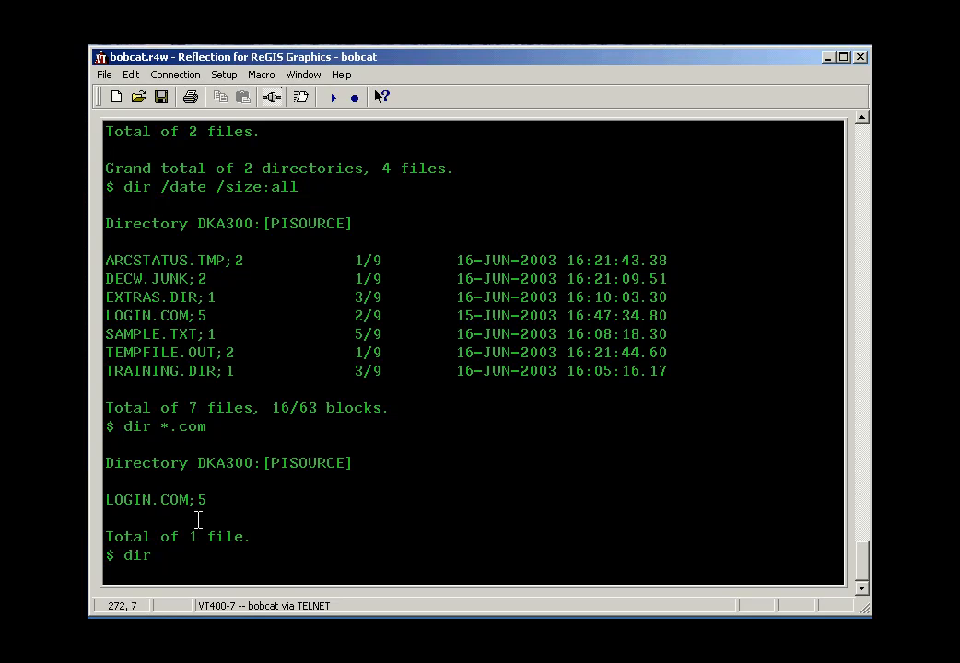
type("dir *.txt")
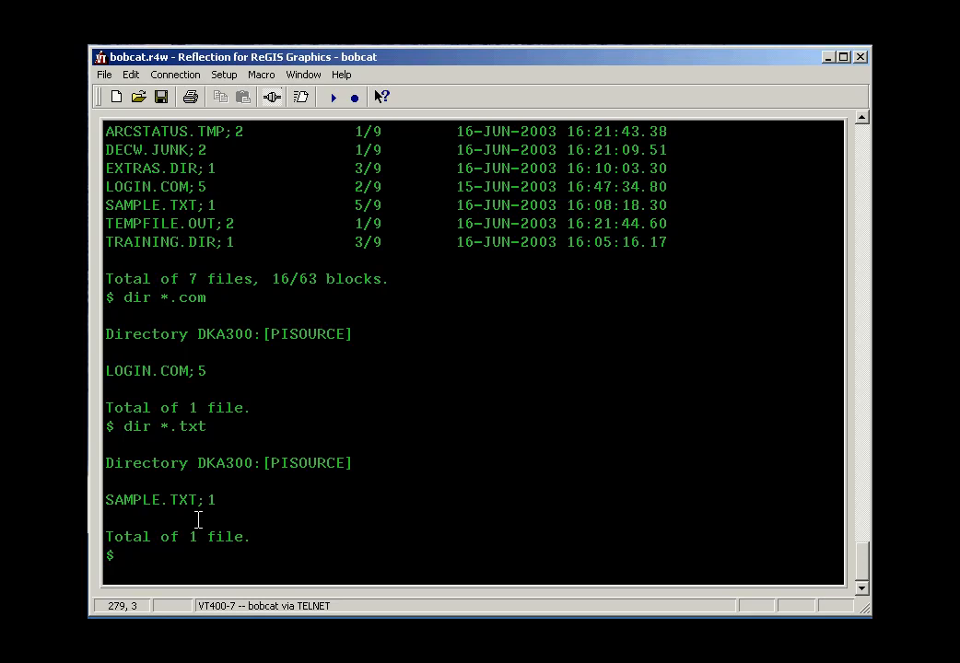
type("help d")
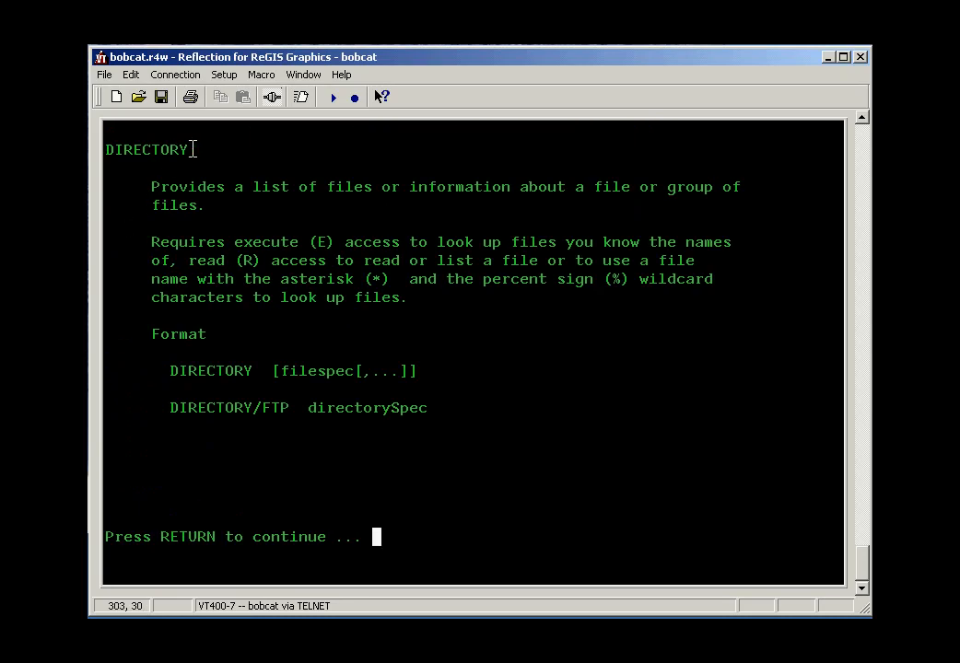
- Page to the DIRECTORY qualifiers, leave help, and list [PISOURCE]'s 7 files
double_click(146, 150)
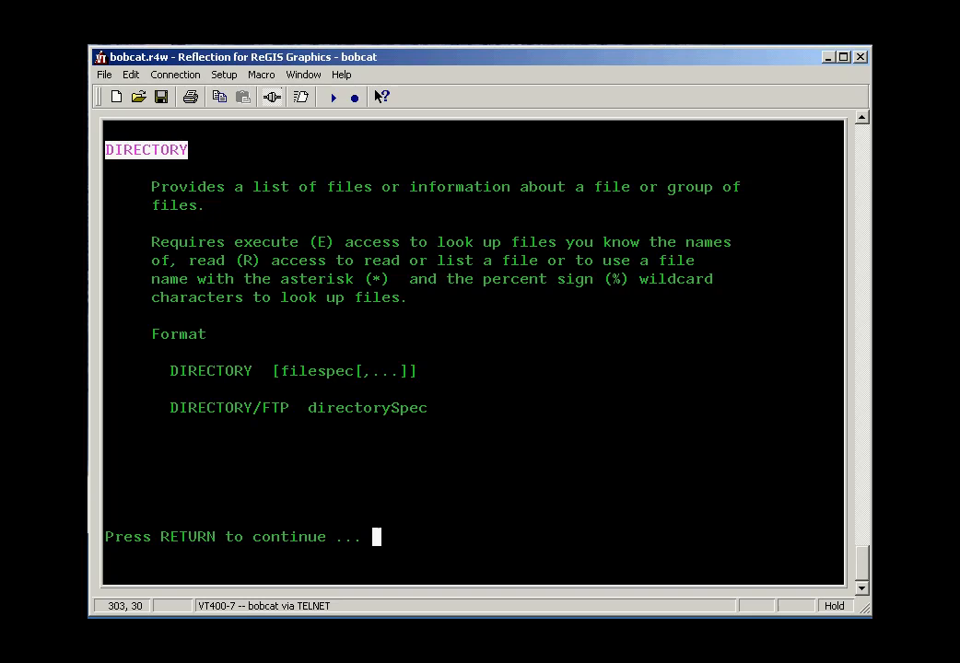
key("Return")
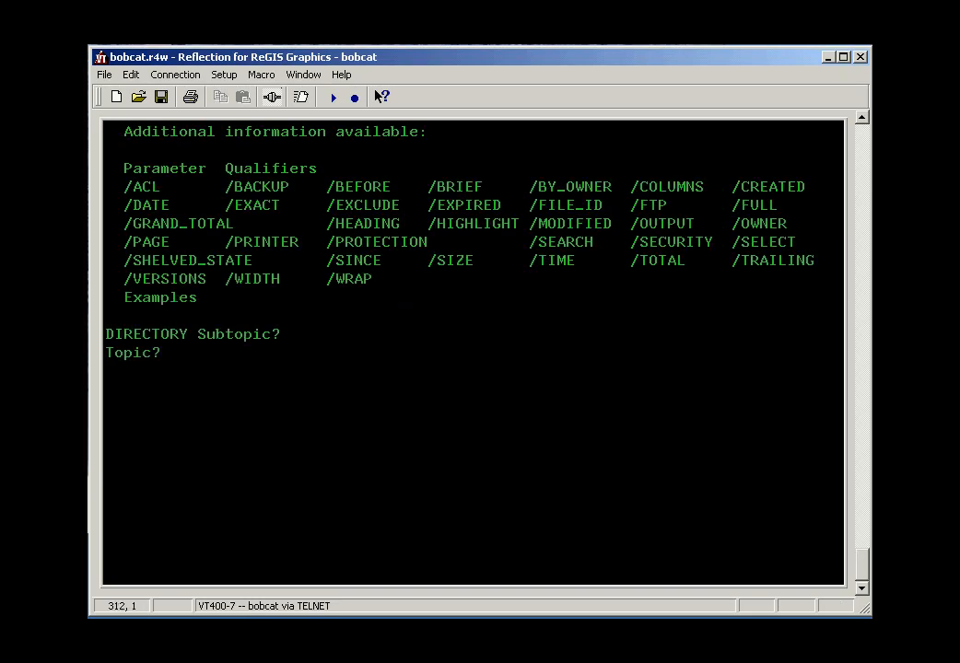
type("dir")
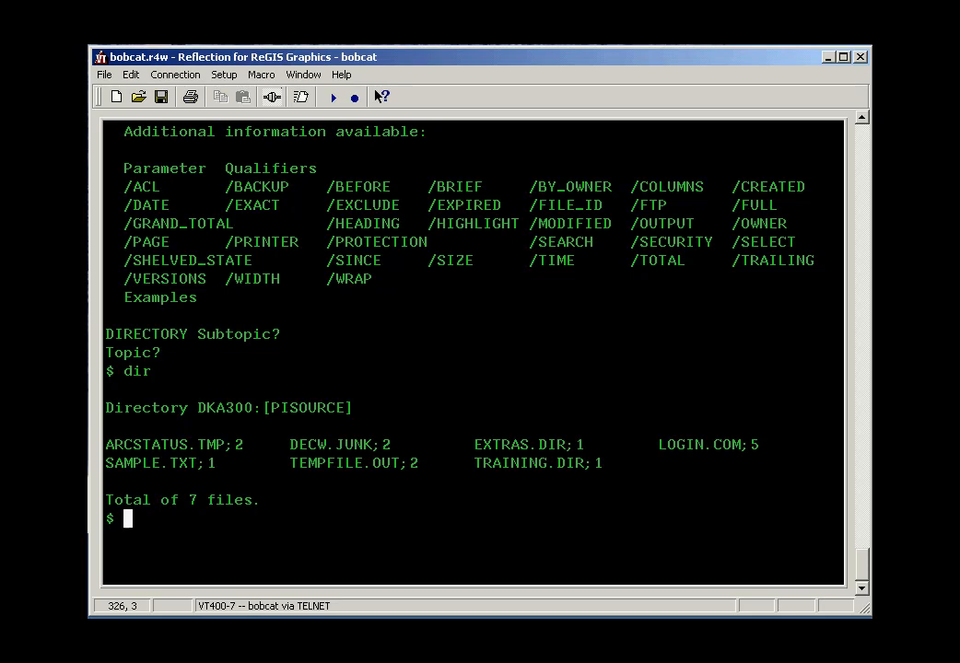
- Type "dire" at the $ prompt as an abbreviation of DIRECTORY
type("dir")
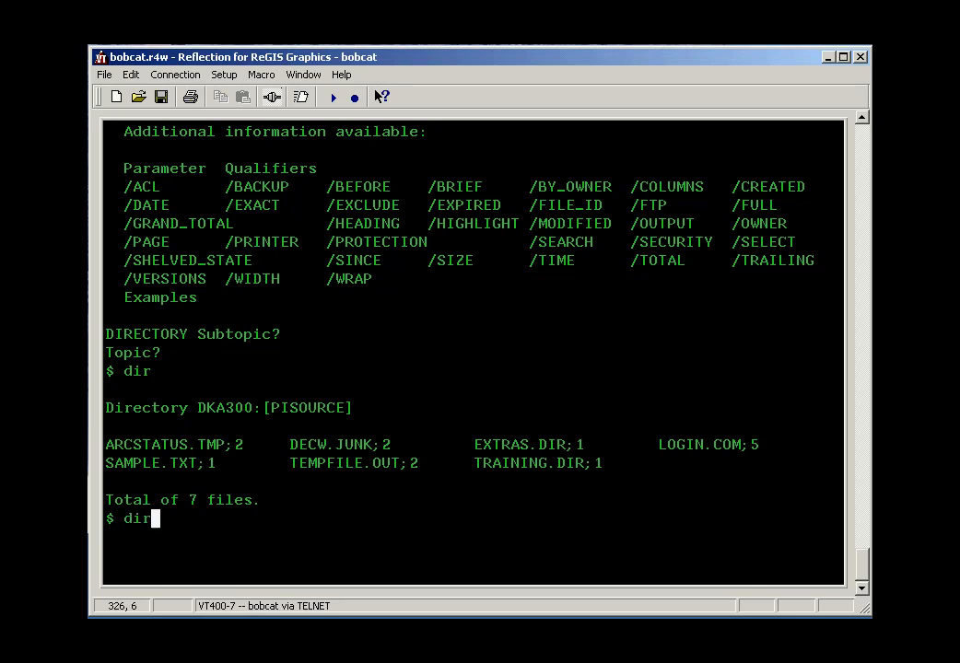
type("e")
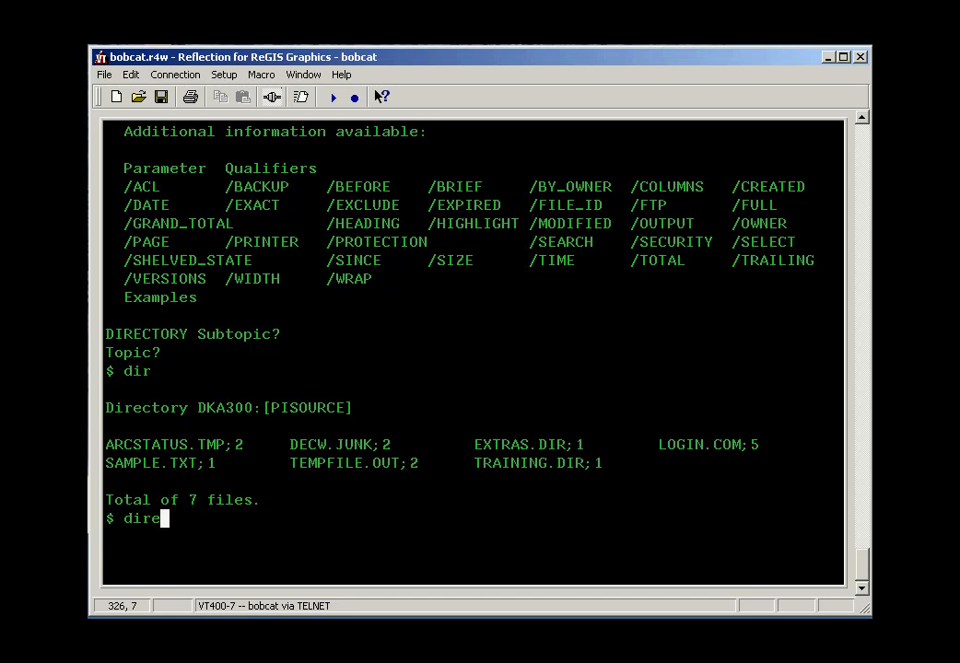